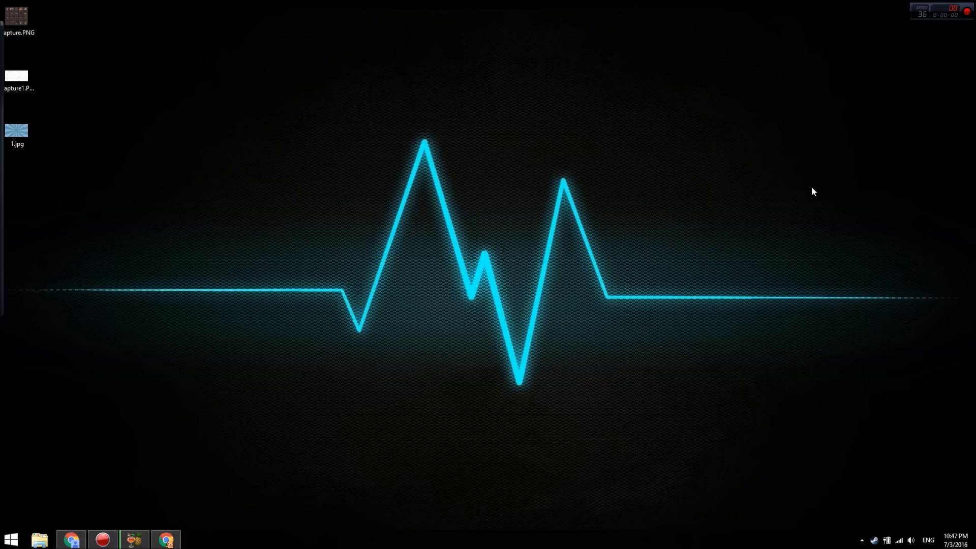
mouse_move(617, 262)
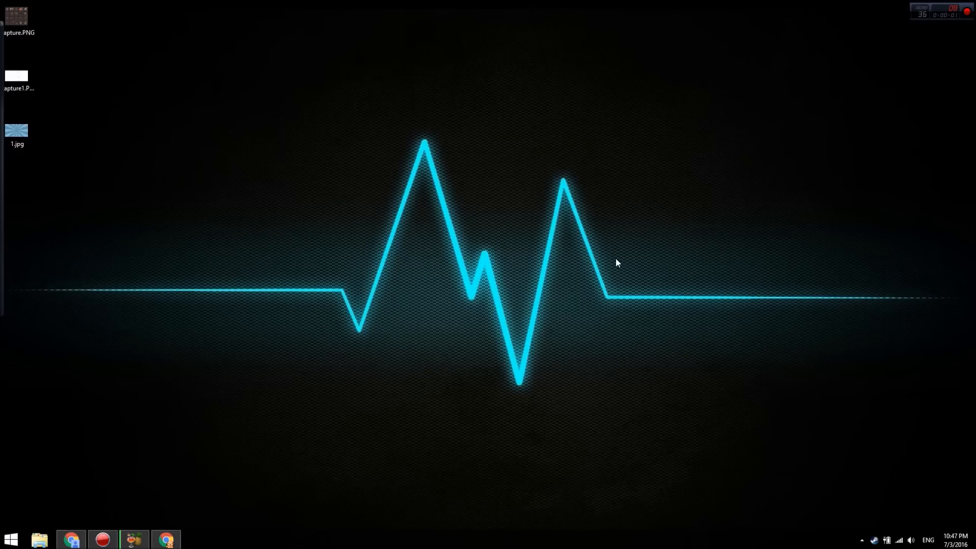
mouse_move(272, 379)
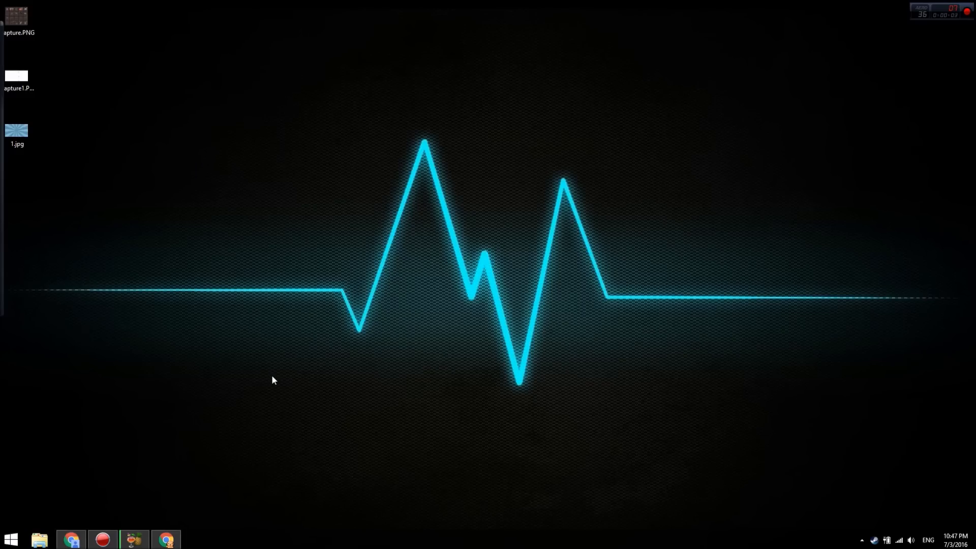
mouse_move(268, 384)
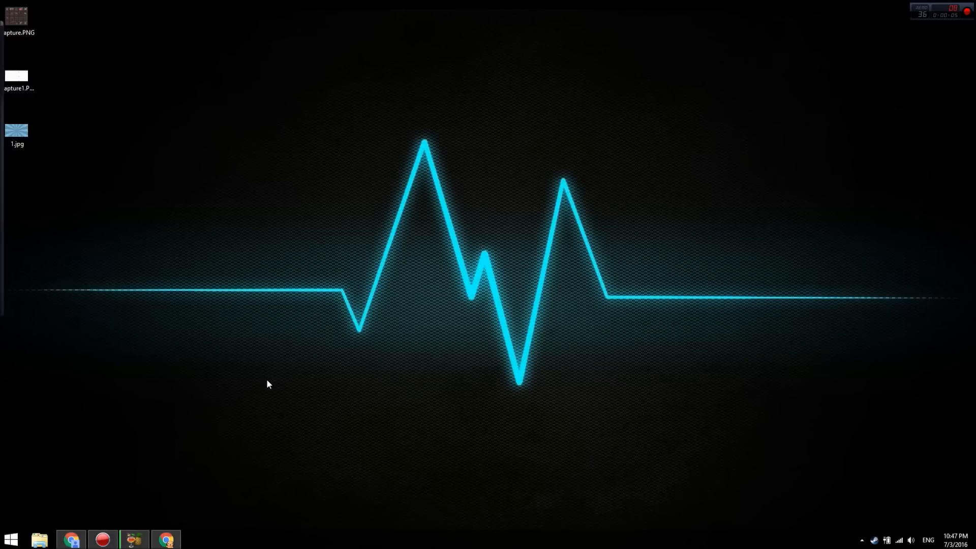
mouse_move(79, 529)
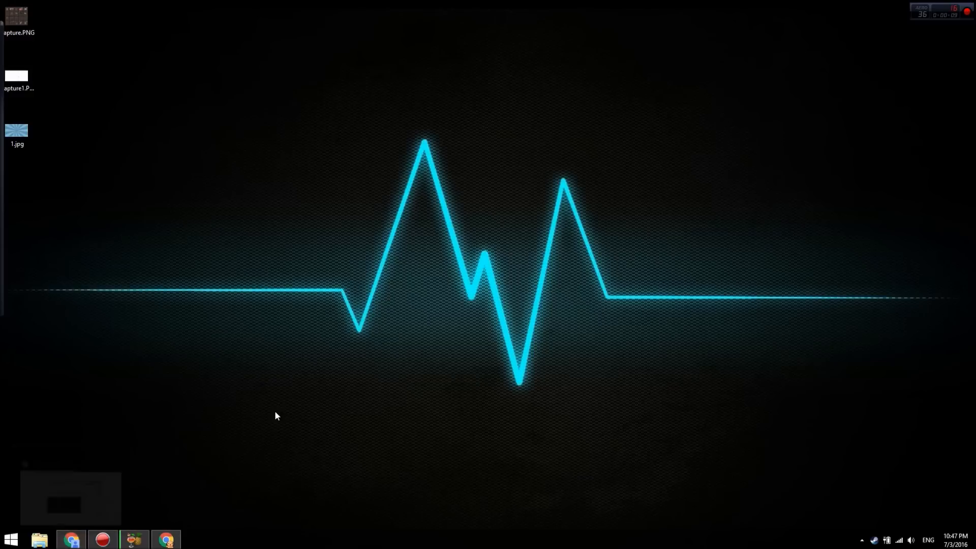
mouse_move(70, 538)
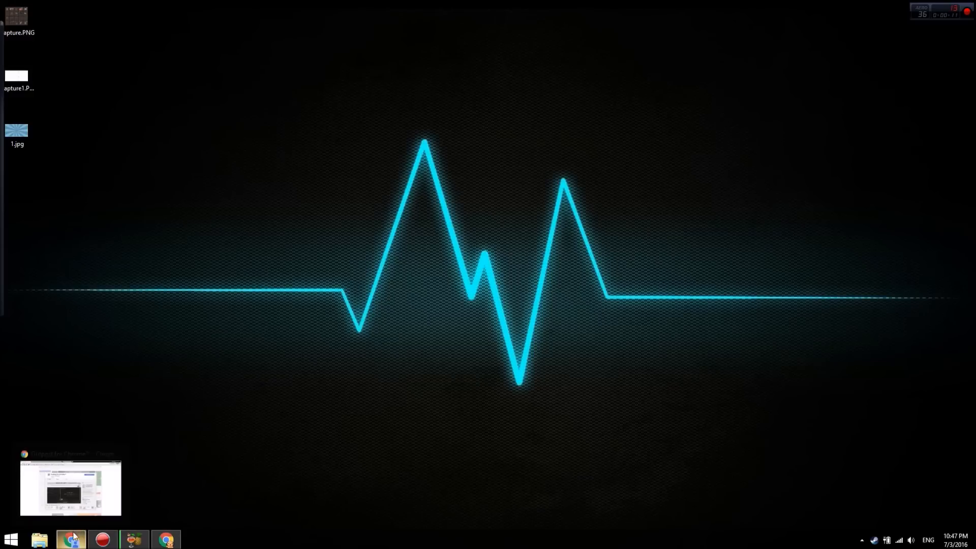
mouse_move(71, 538)
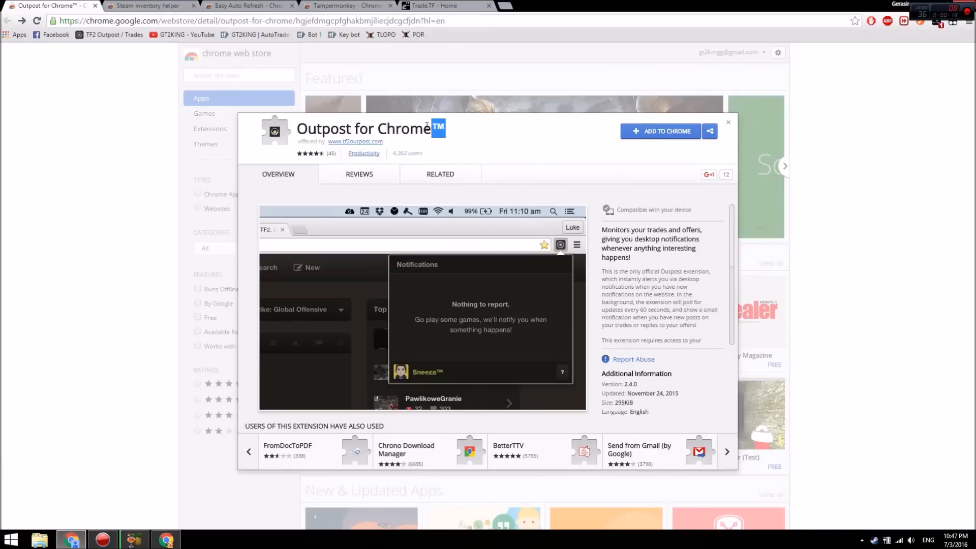
Add the Outpost for Chrome extension to the browser from its store page
double_click(361, 128)
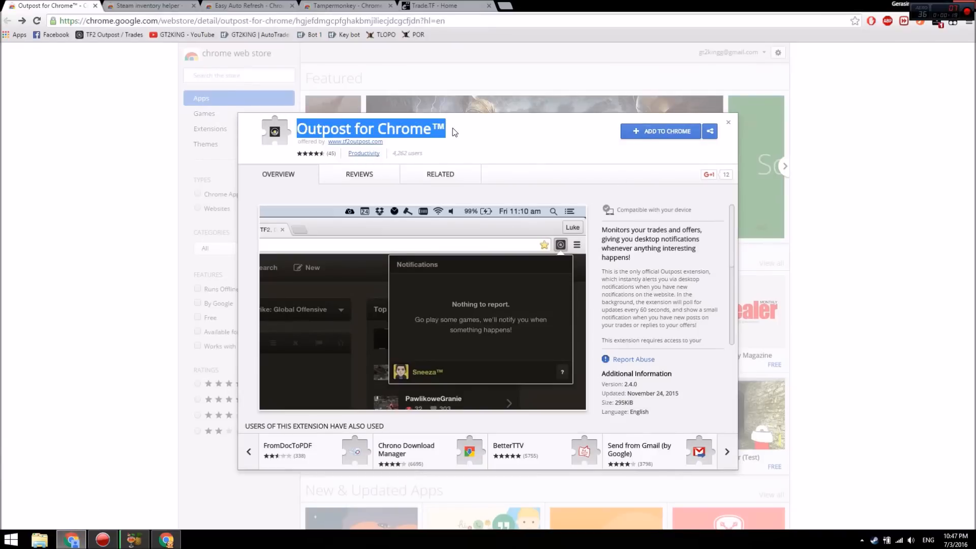
mouse_move(616, 145)
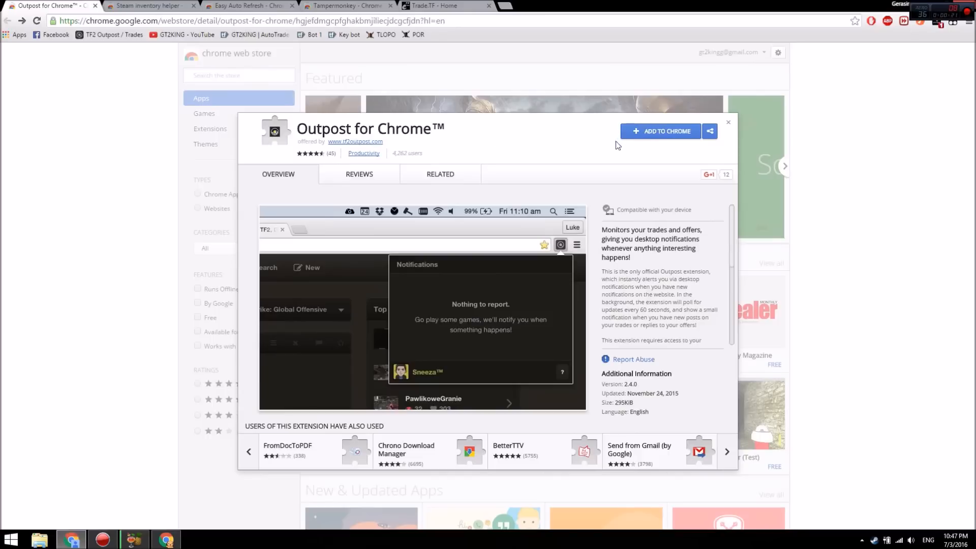
click(661, 132)
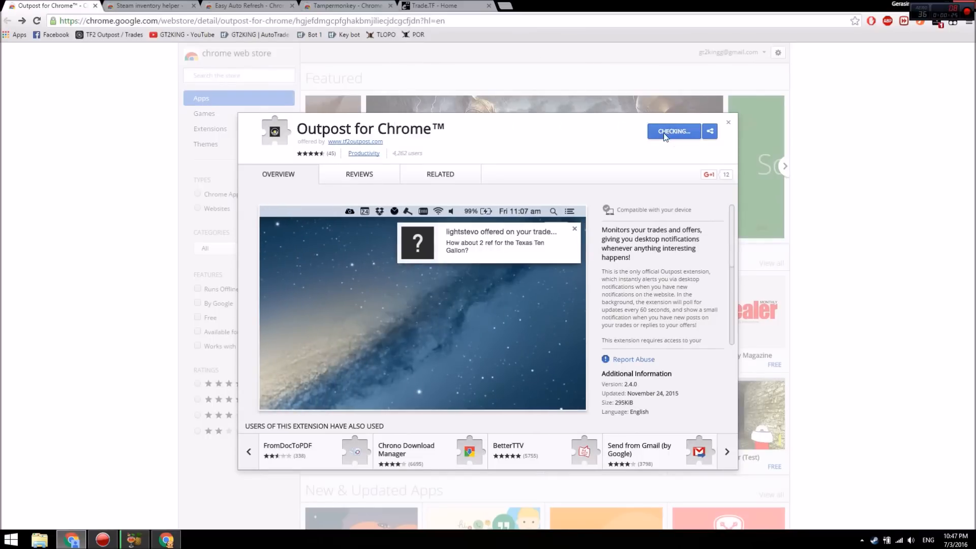
click(672, 131)
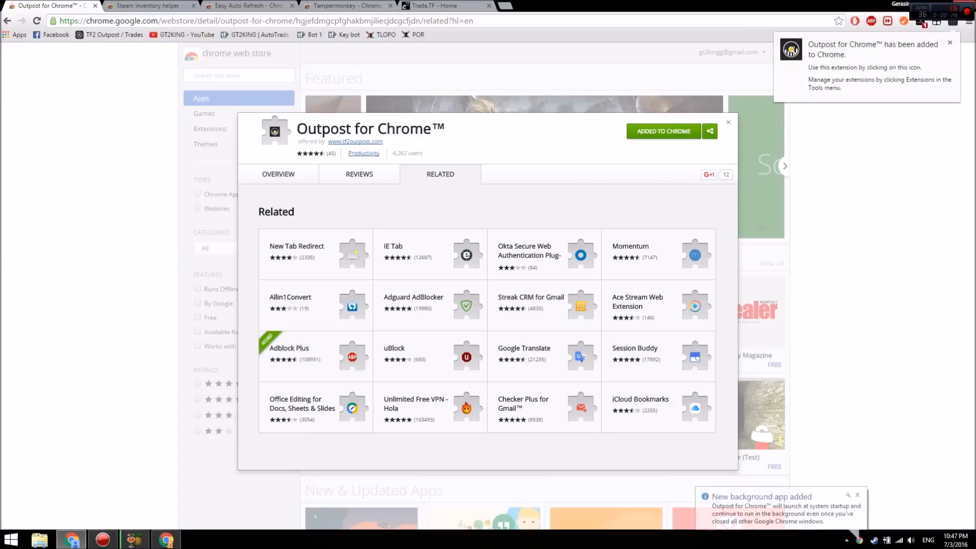
mouse_move(764, 19)
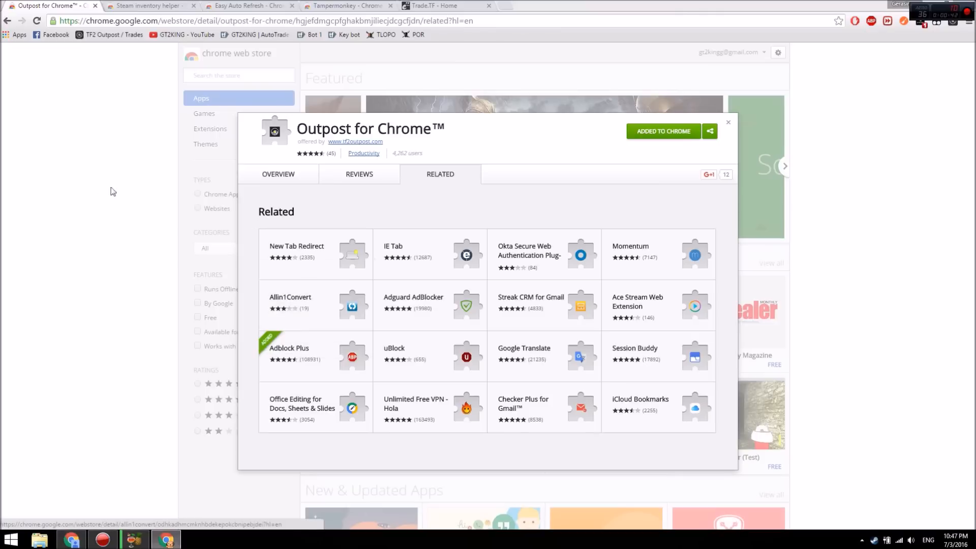
mouse_move(966, 47)
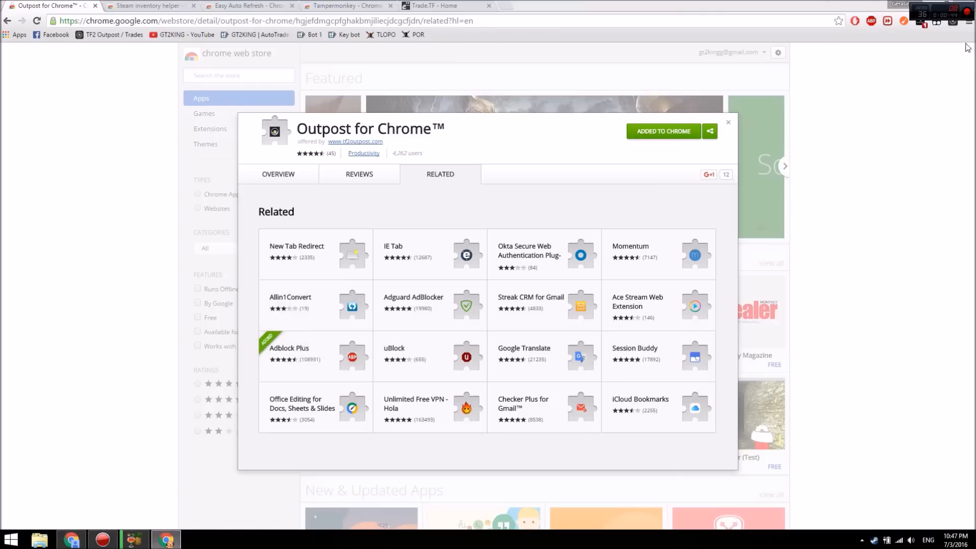
mouse_move(590, 5)
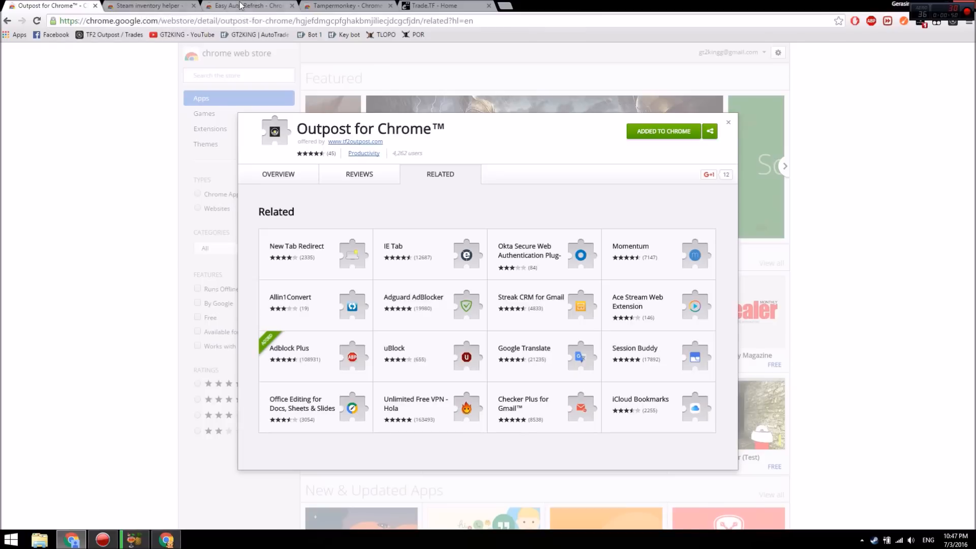
Add the Easy Auto Refresh extension to the browser from its store page
click(248, 6)
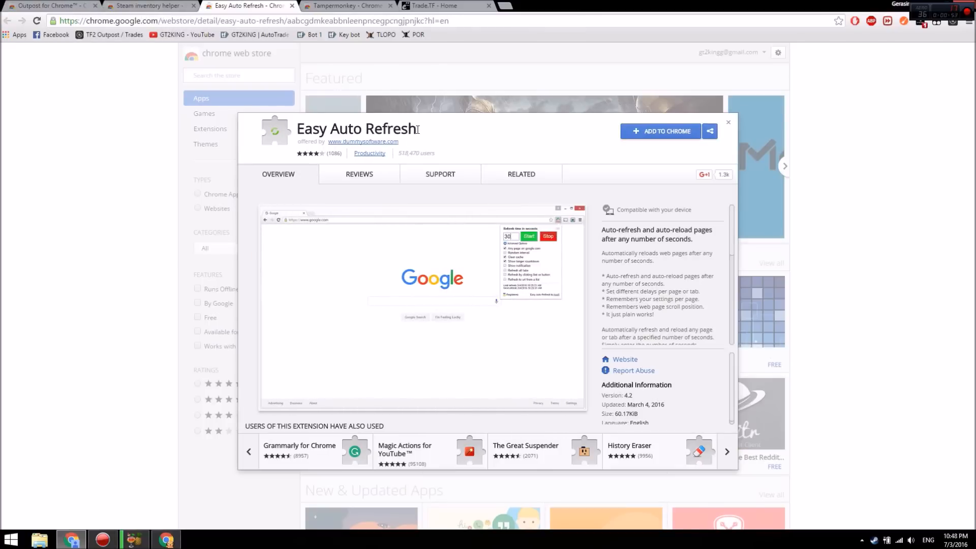
click(660, 131)
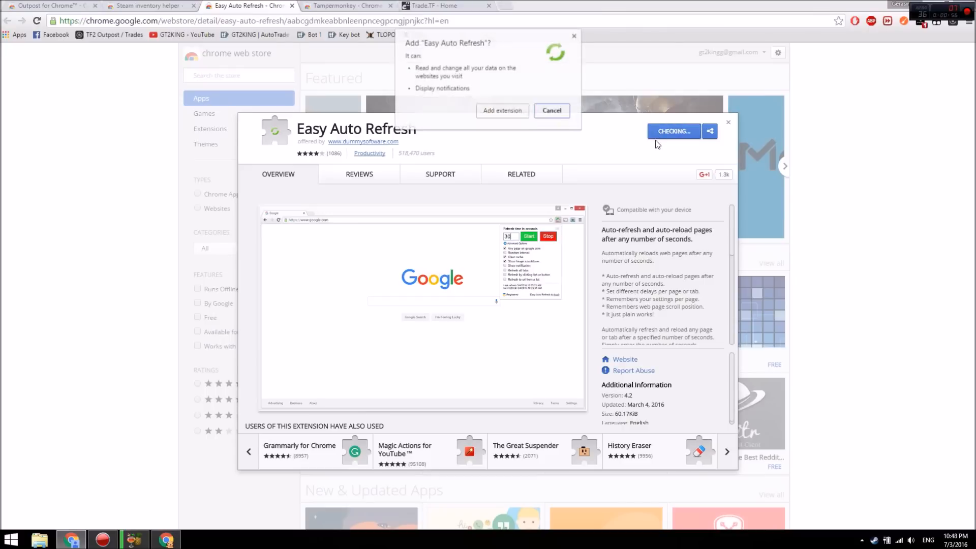
click(501, 110)
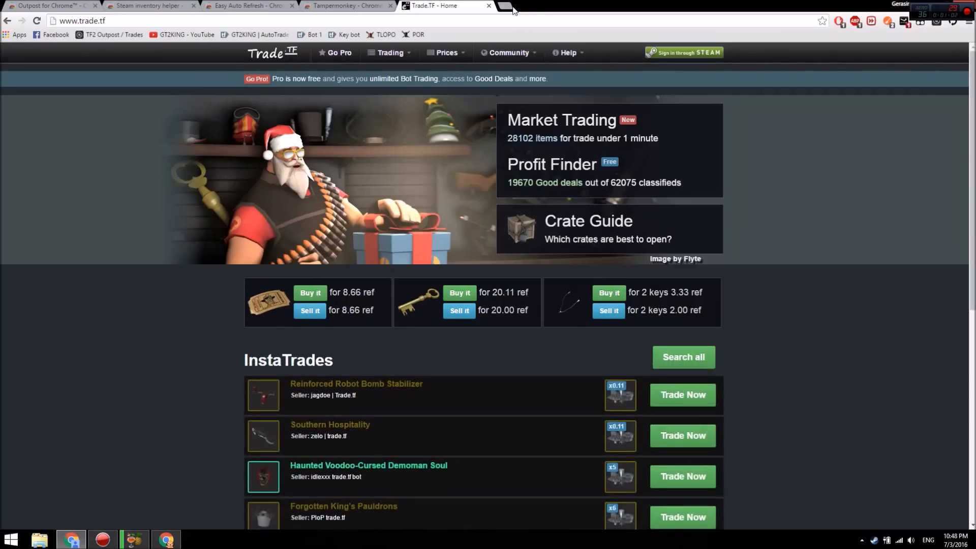
Visit backpack.tf in a new tab, then close it to return to Trade.TF
click(504, 5)
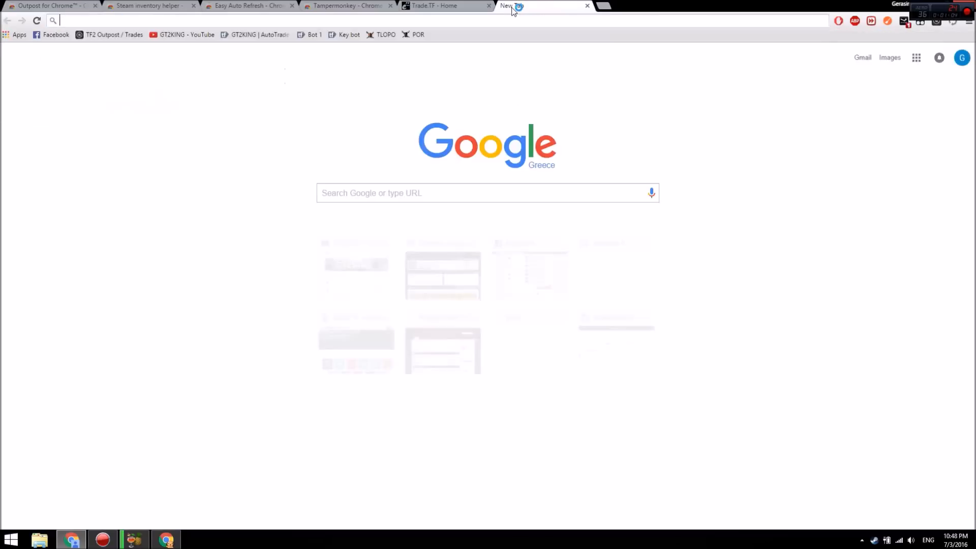
click(614, 267)
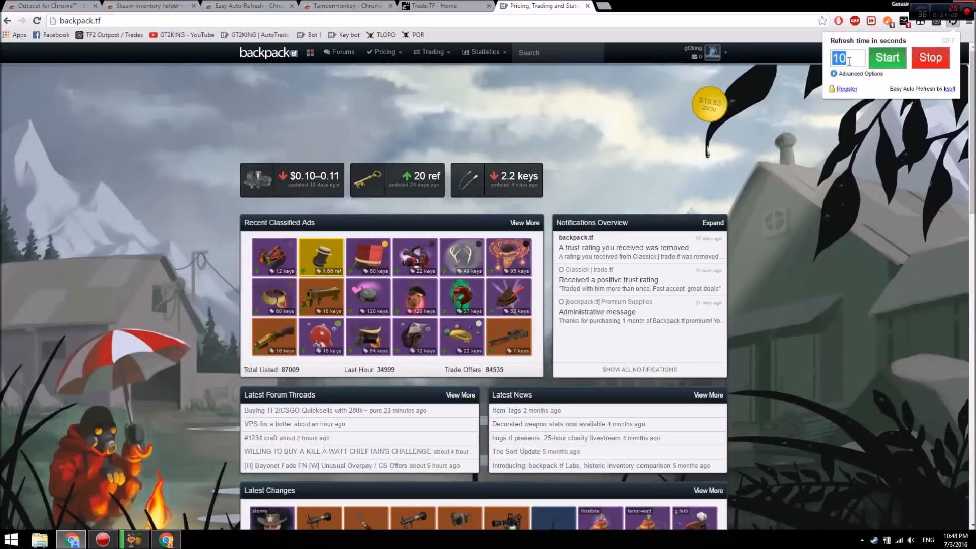
mouse_move(887, 57)
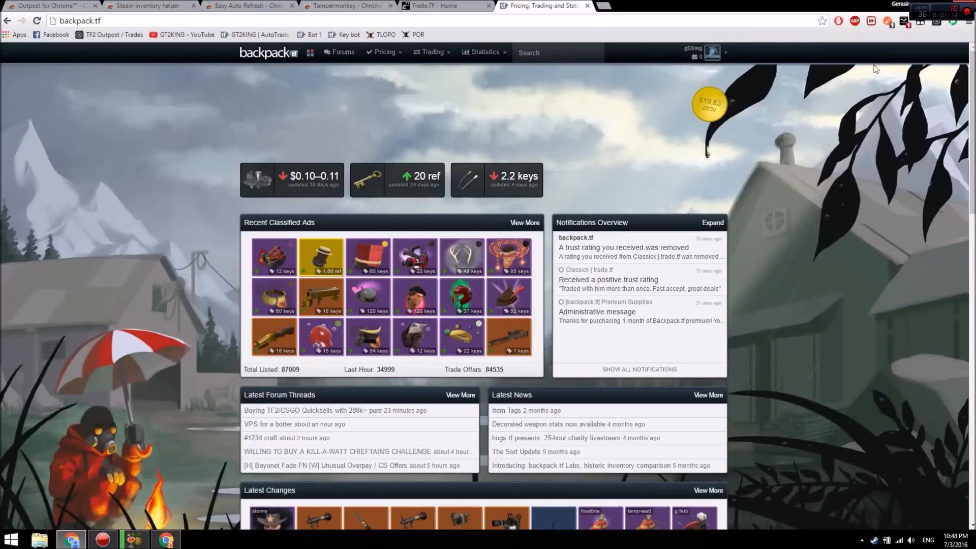
mouse_move(809, 85)
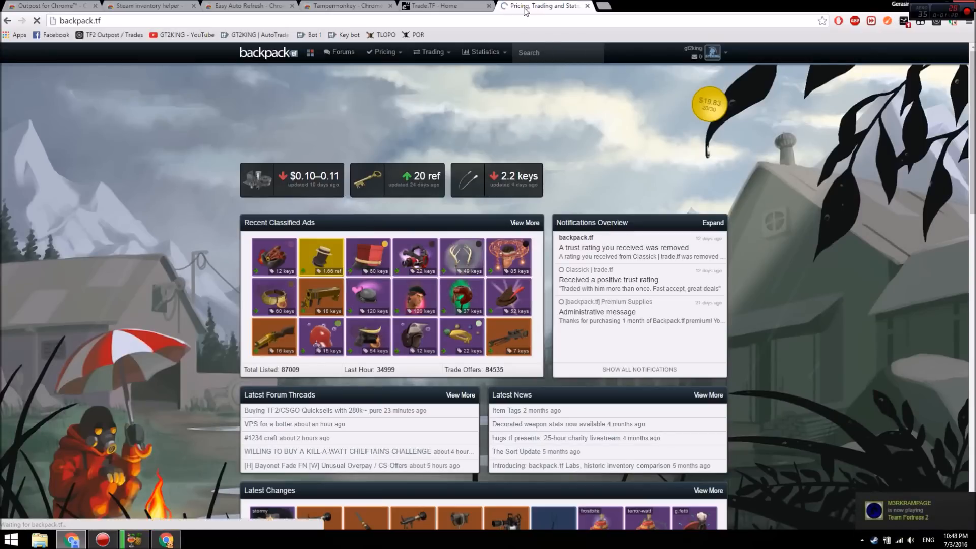
click(711, 52)
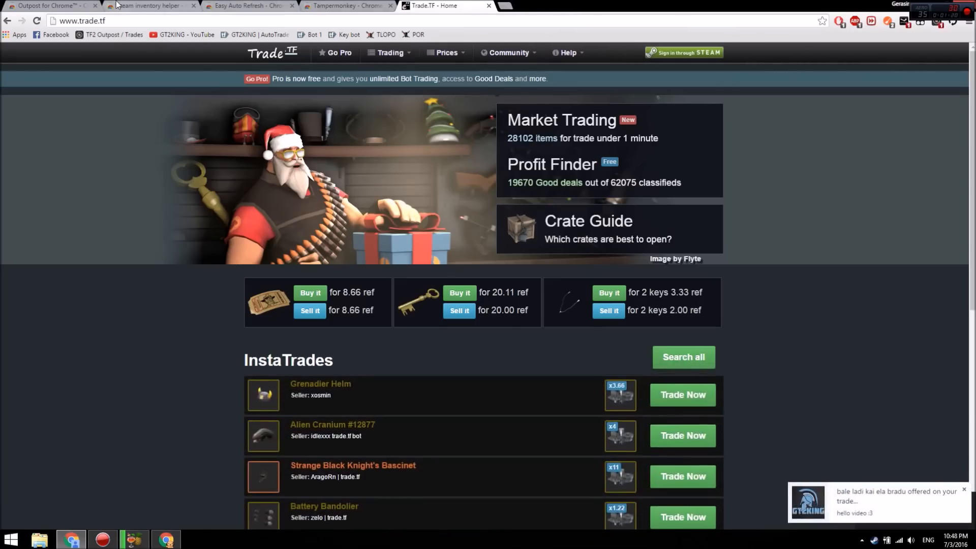
Go to the TF2 Outpost trade from the notification and hide the incoming offer message
click(150, 6)
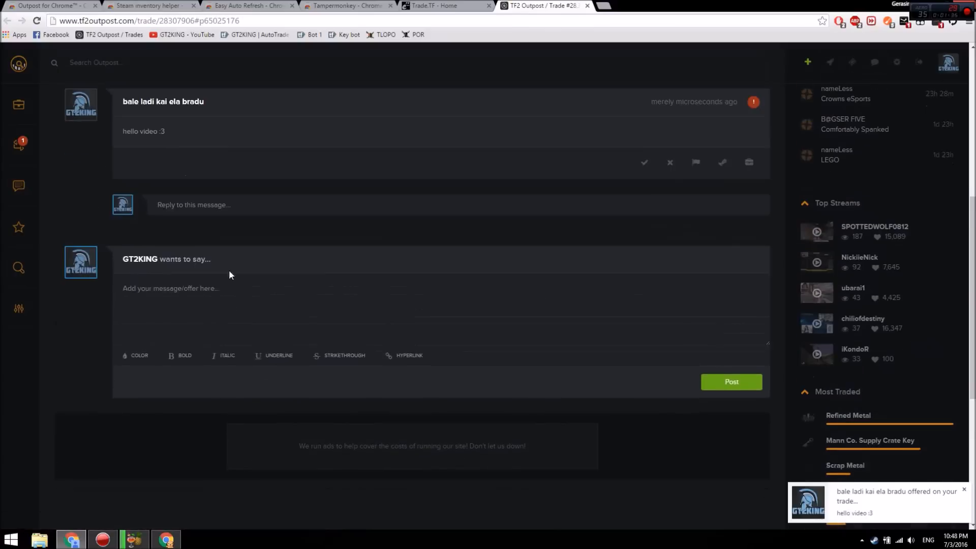
scroll(up, 3)
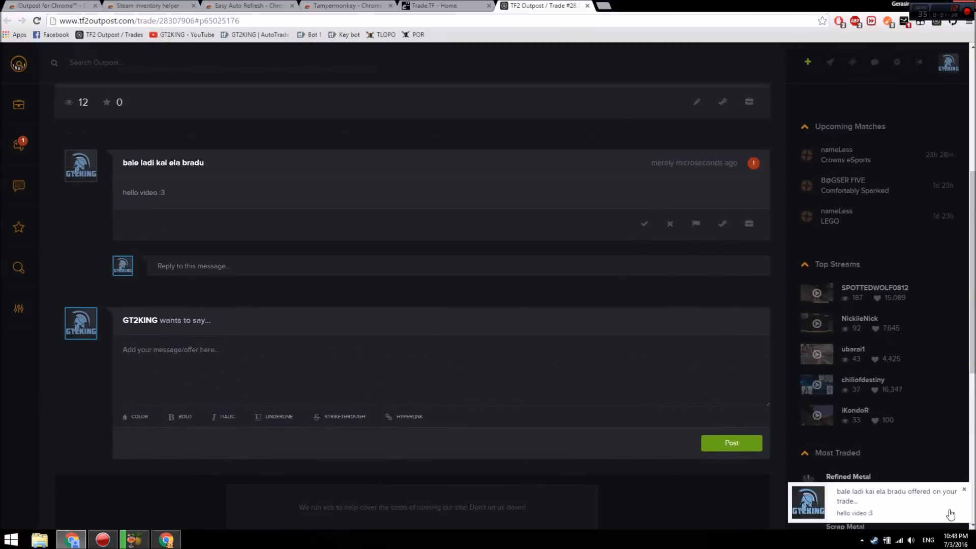
scroll(up, 3)
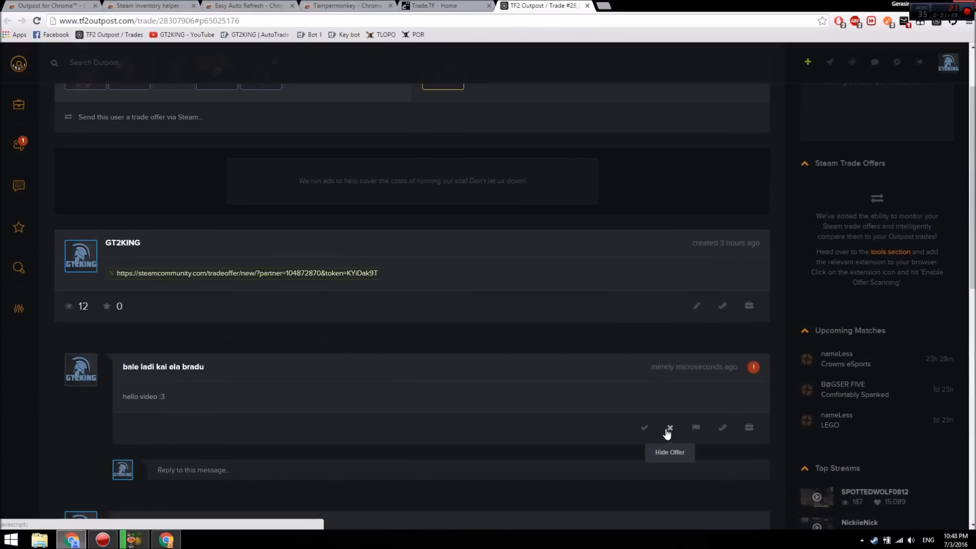
click(669, 427)
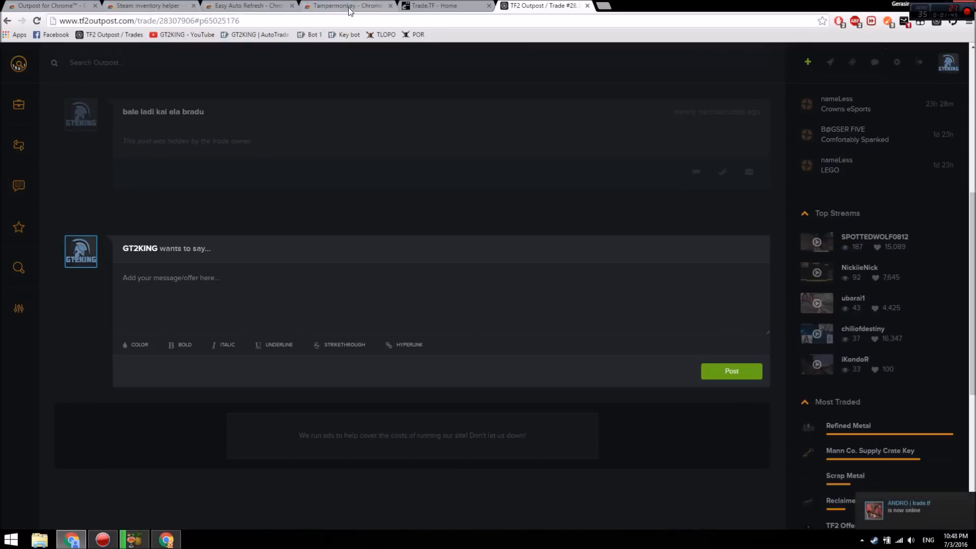
Review Steam Inventory Helper's pending trade offers, then return to its Settings panel
click(150, 6)
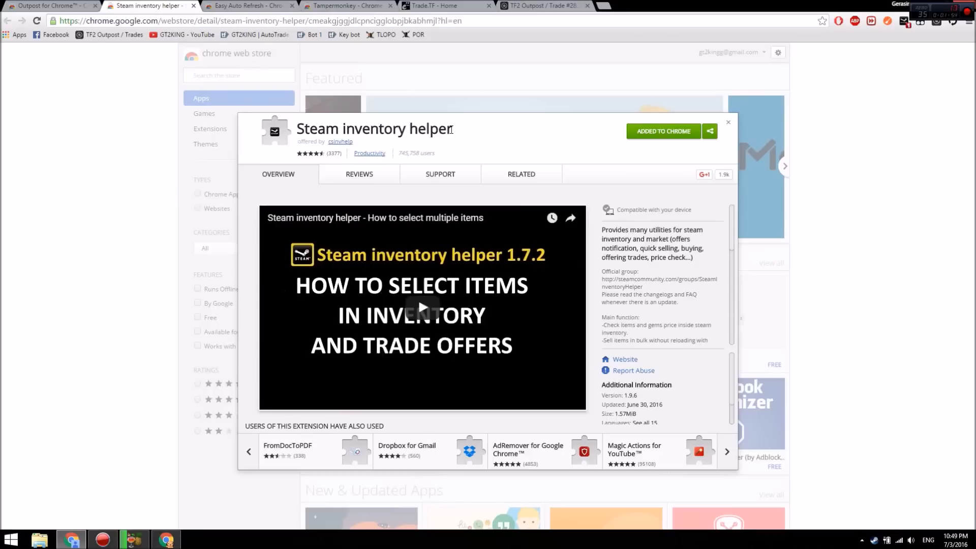
double_click(375, 128)
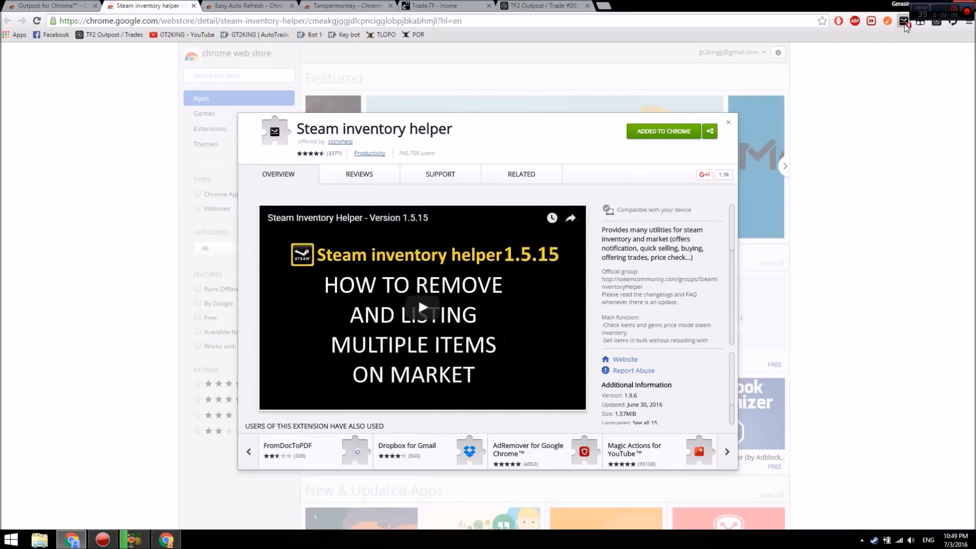
click(903, 21)
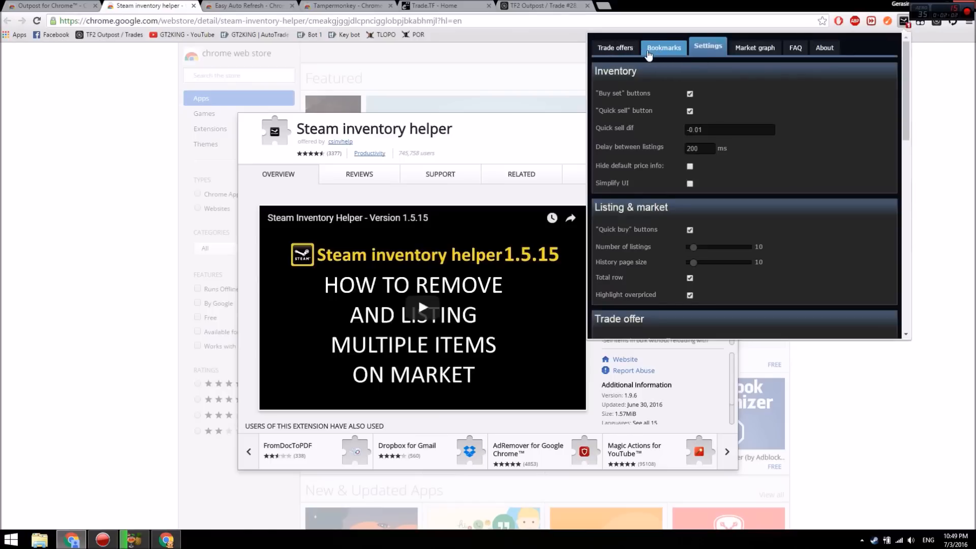
click(625, 47)
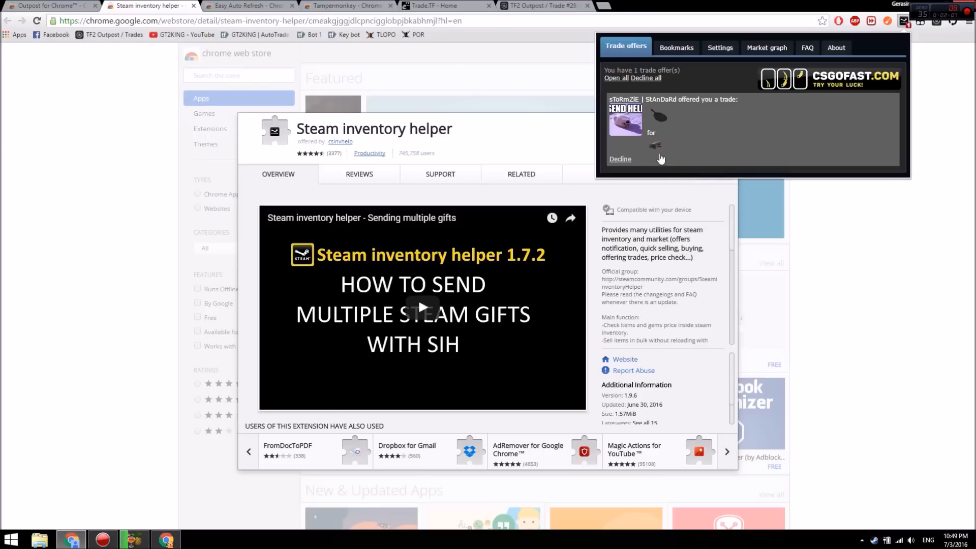
click(707, 47)
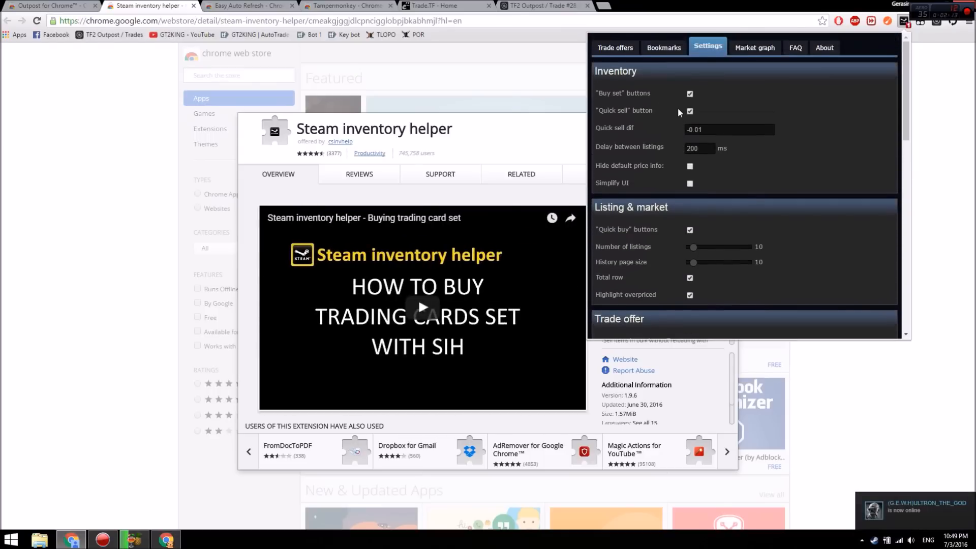
Set Steam Inventory Helper's notification sound to Chime 2 in General settings
scroll(down, 3)
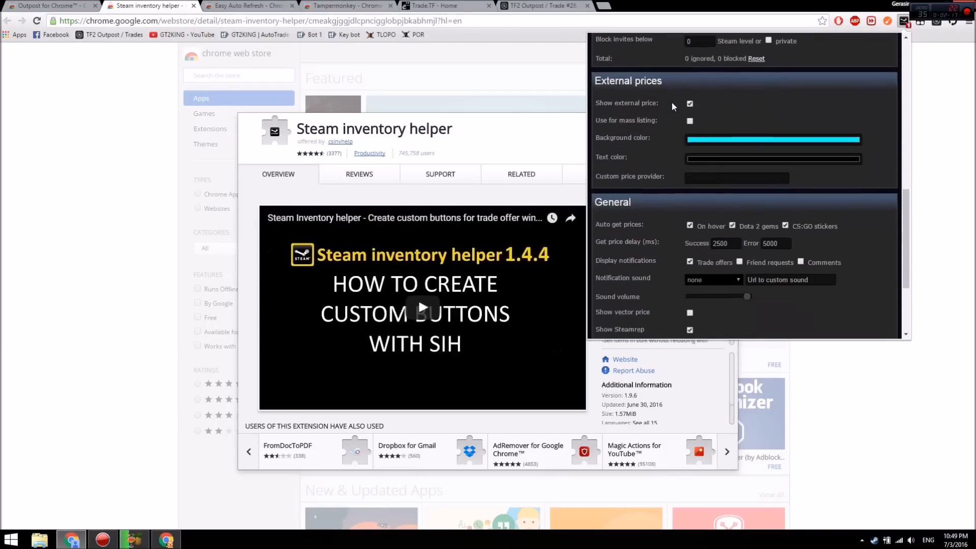
scroll(down, 3)
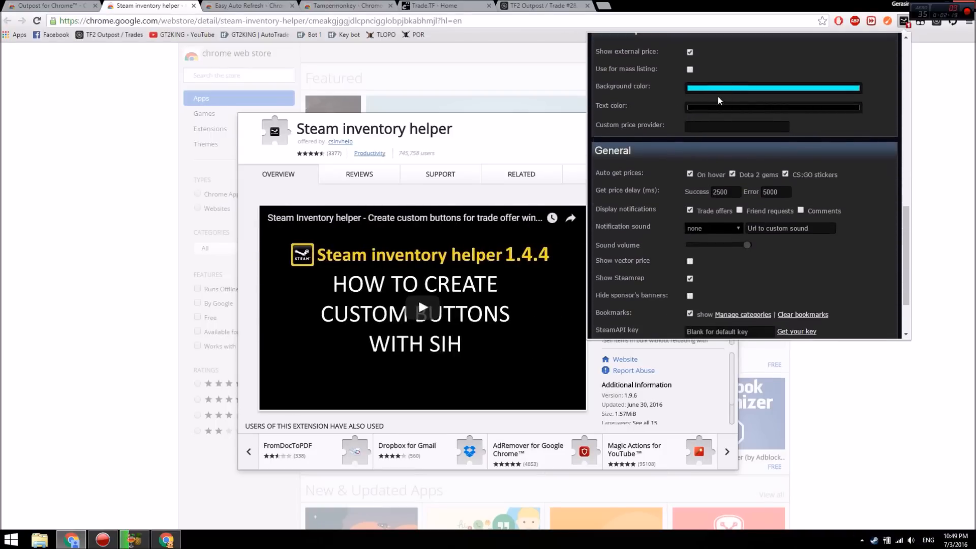
scroll(down, 3)
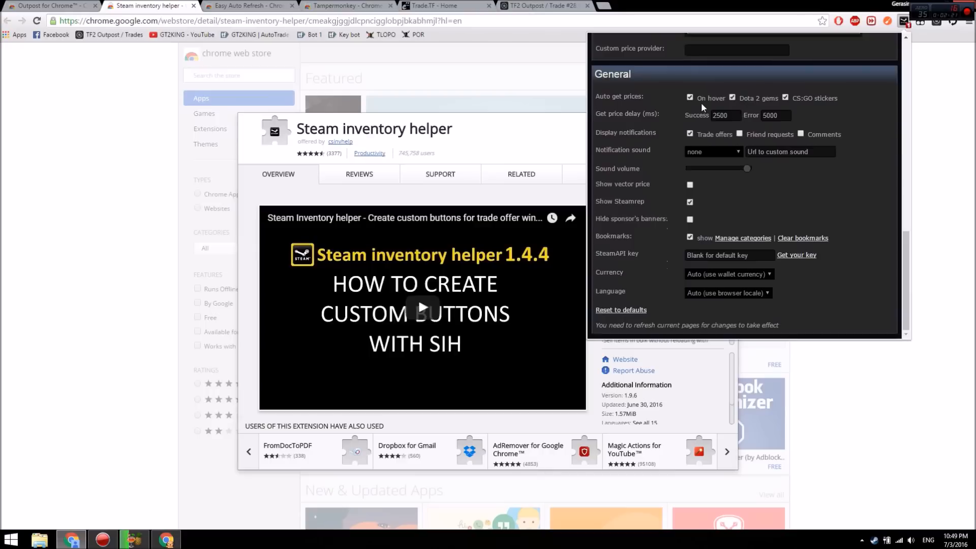
scroll(up, 3)
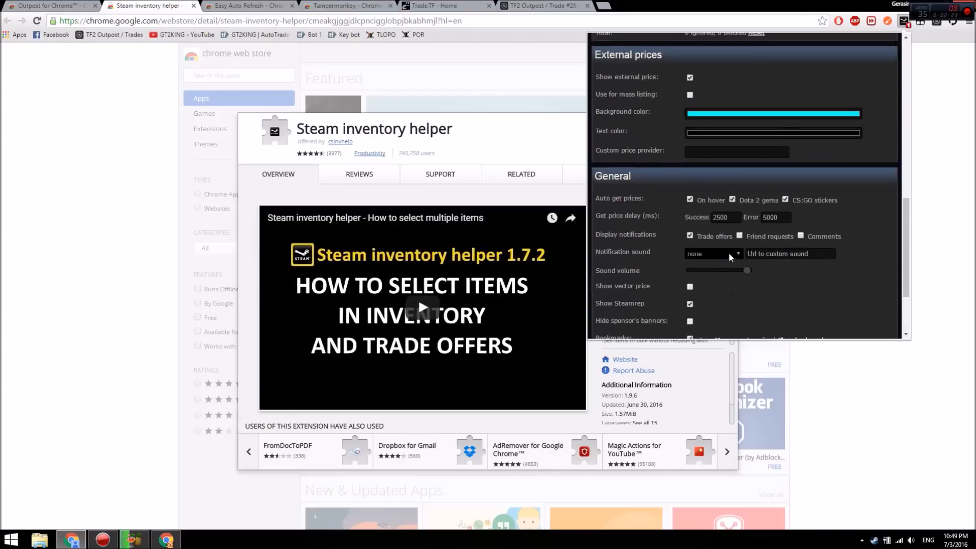
mouse_move(715, 241)
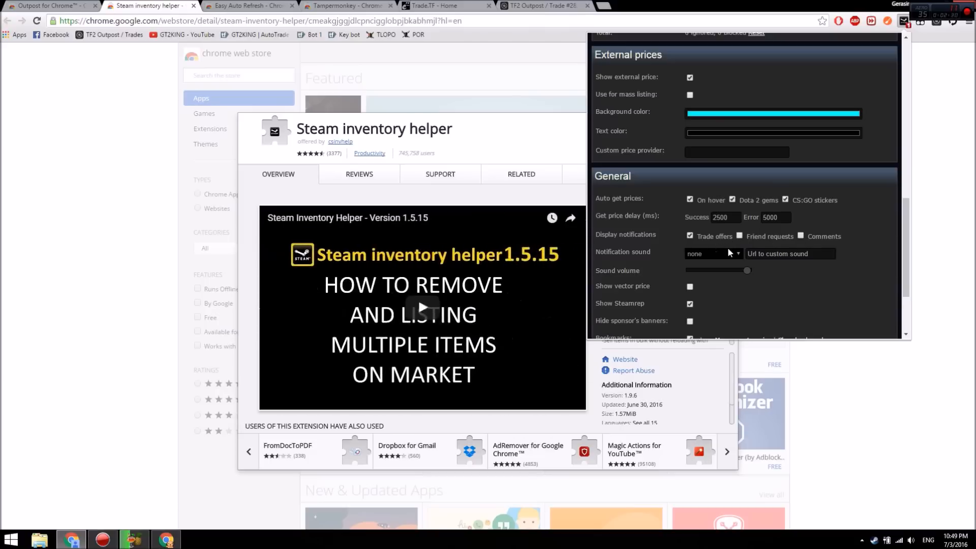
click(713, 253)
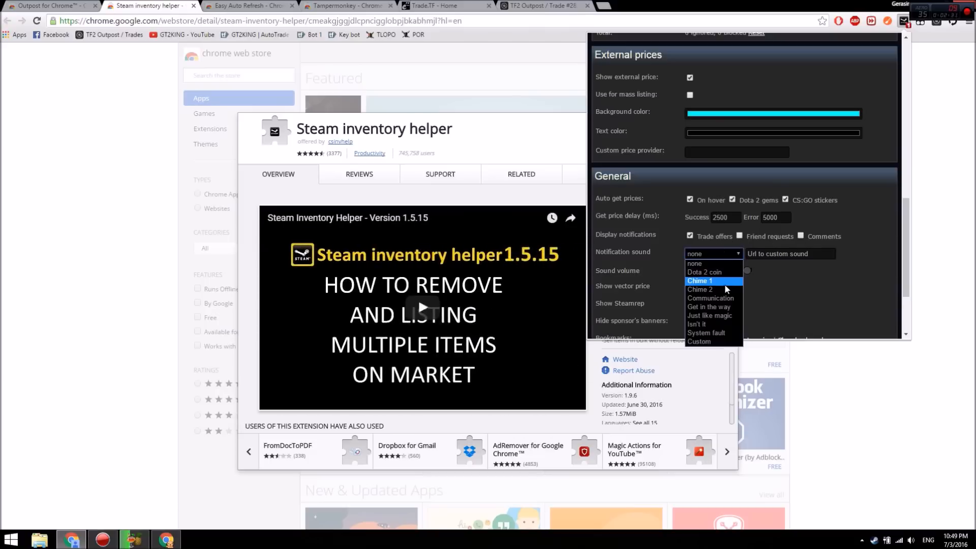
click(699, 281)
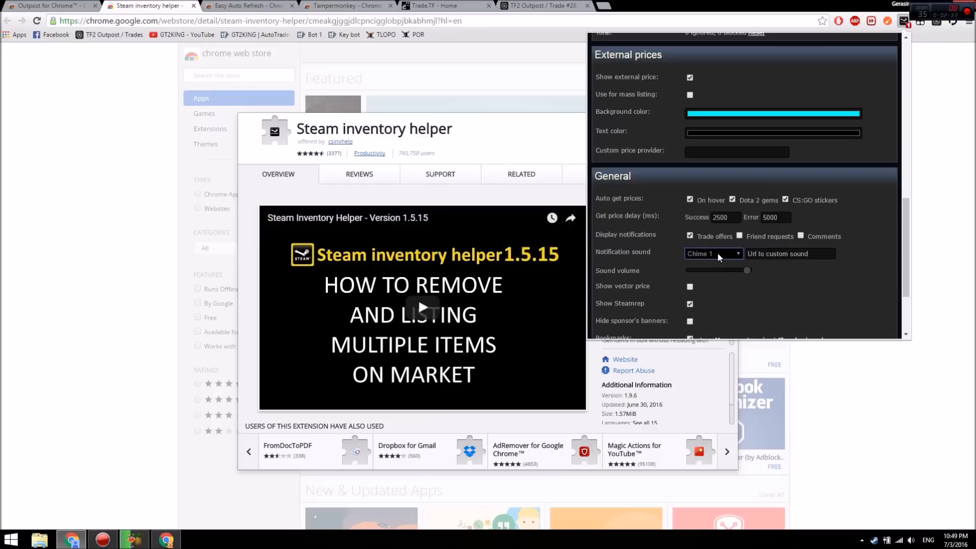
click(712, 253)
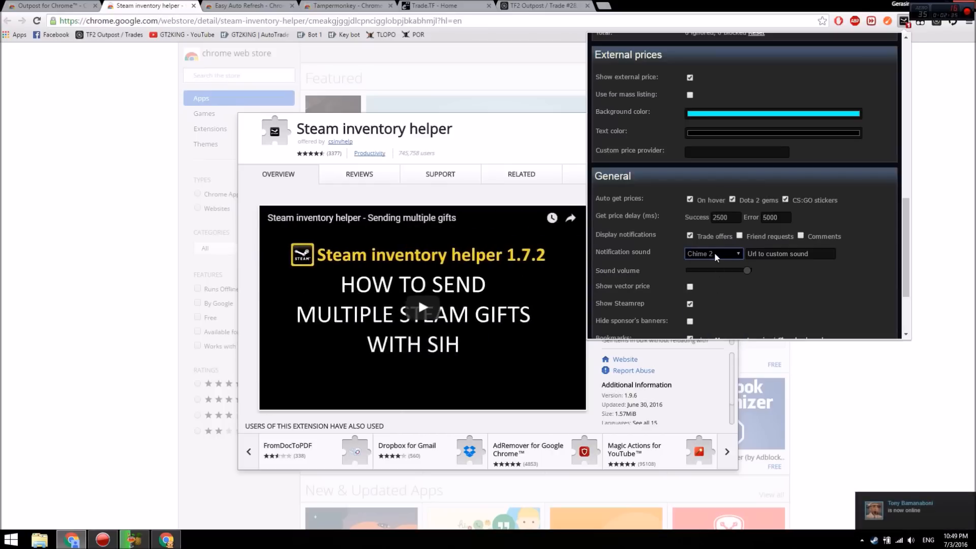
mouse_move(411, 3)
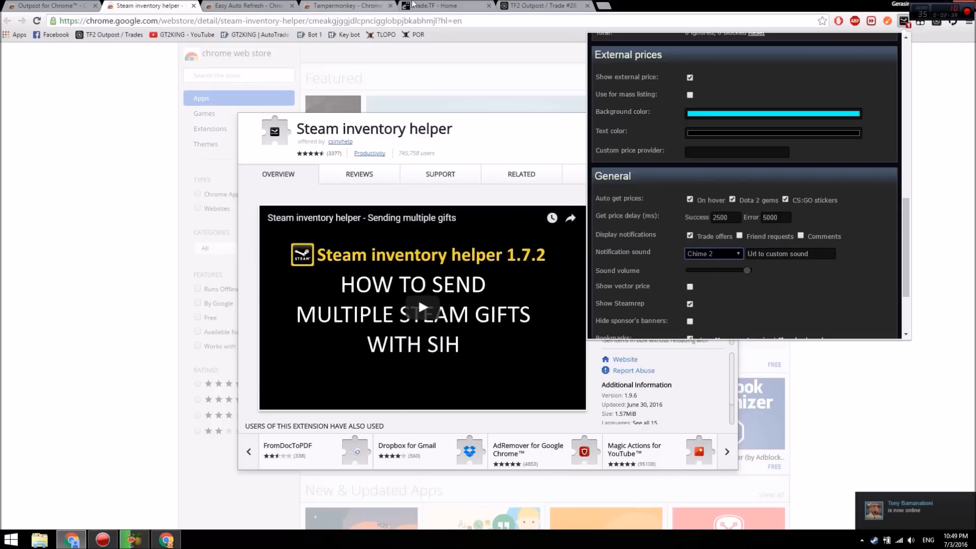
click(609, 5)
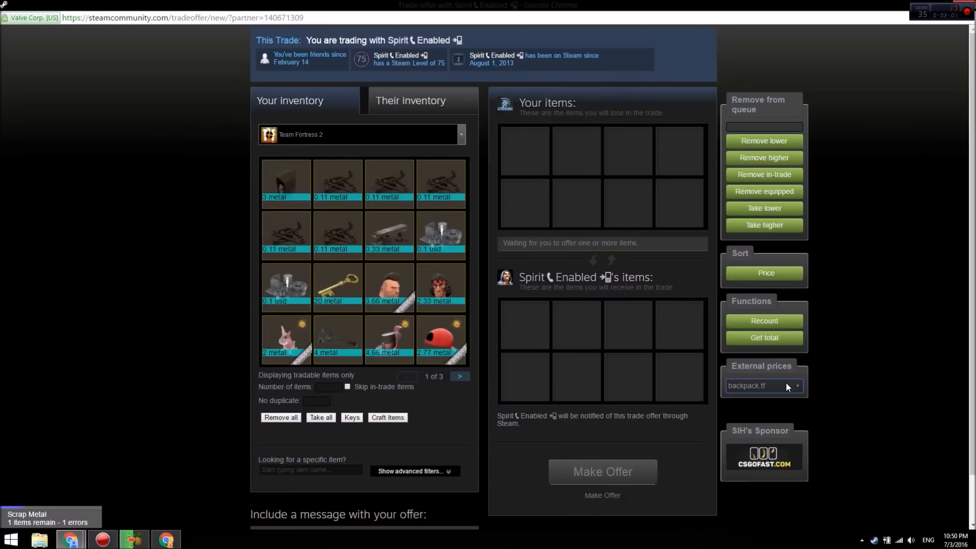
mouse_move(477, 353)
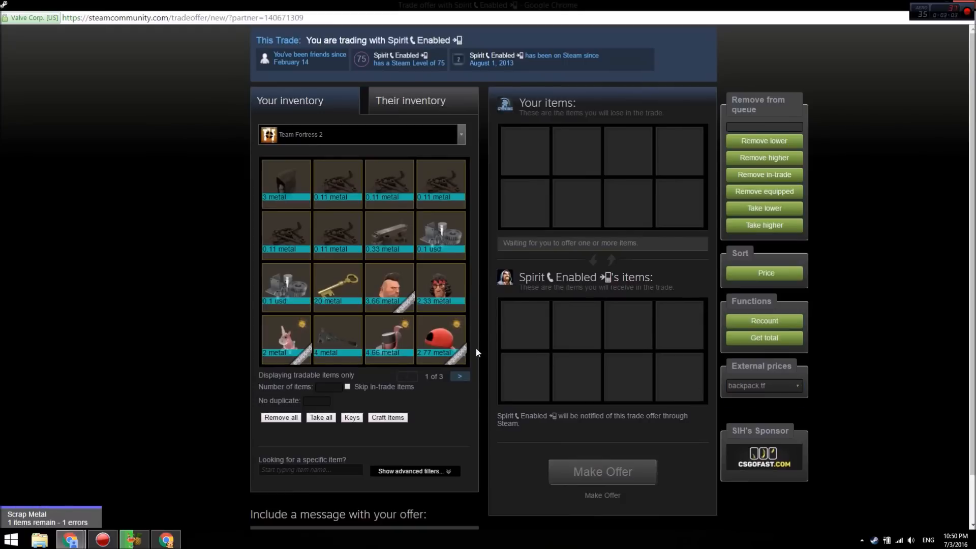
Browse the trade offer's TF2 inventory pages, ending on page 2 of 3
click(459, 376)
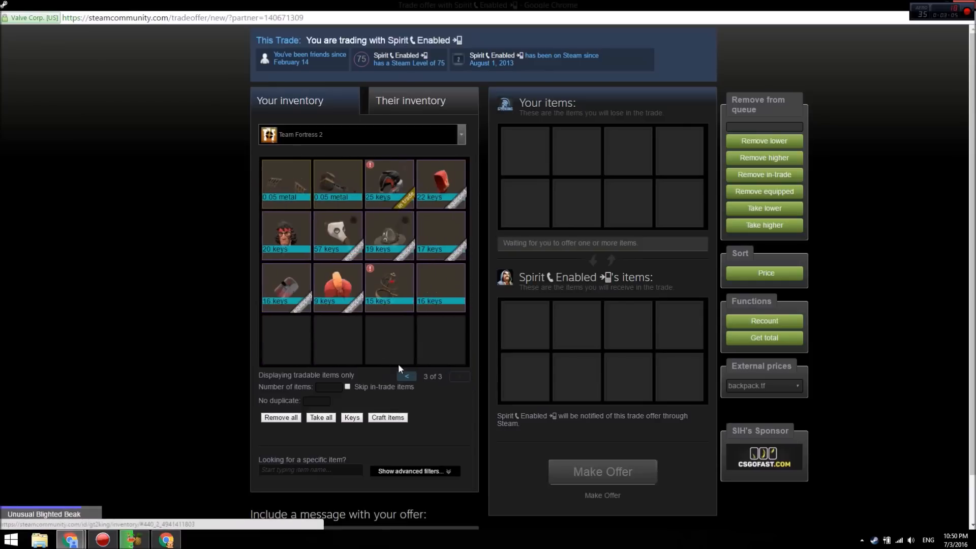
click(405, 376)
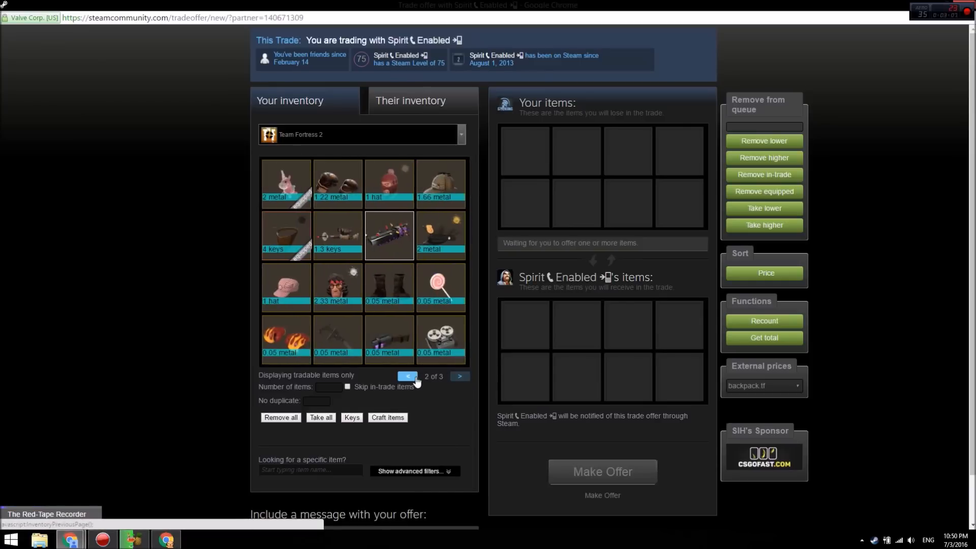
click(407, 376)
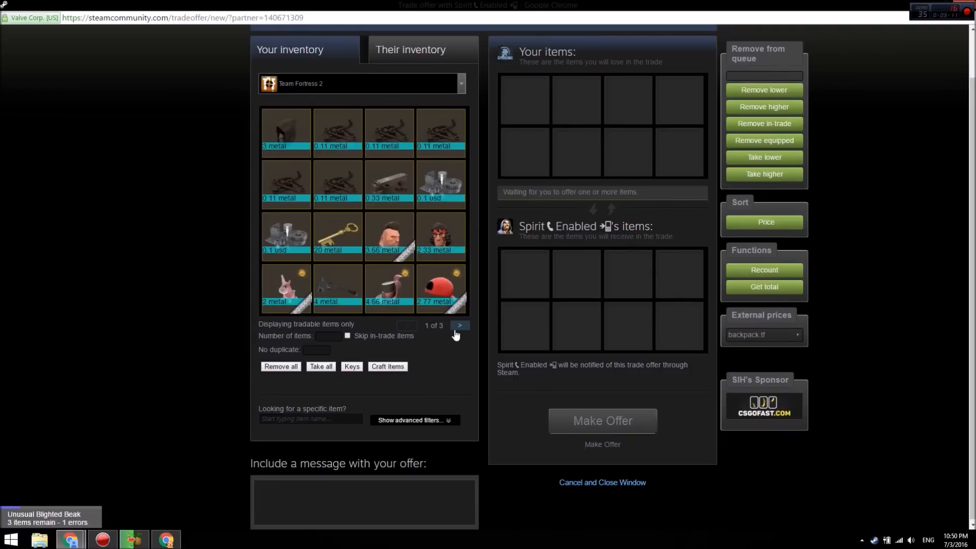
click(459, 325)
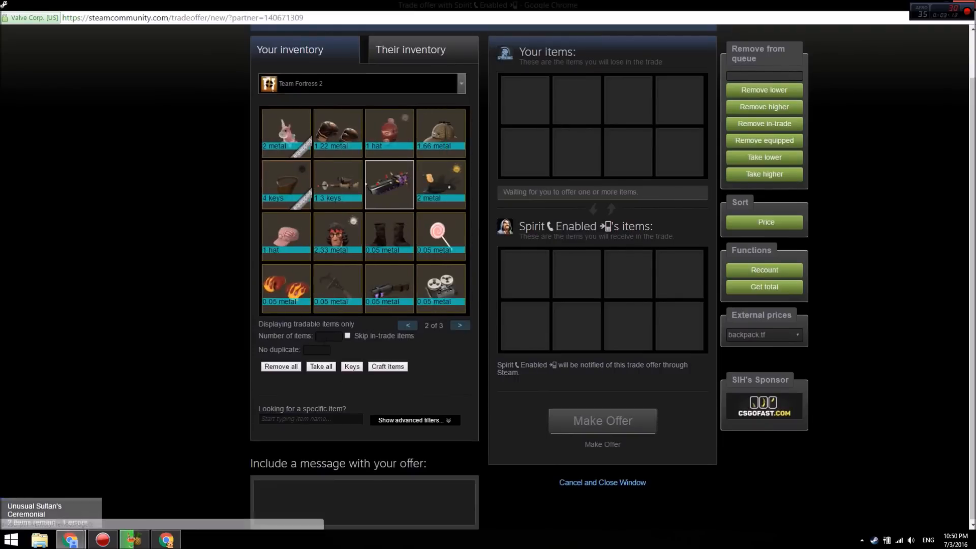
mouse_move(380, 200)
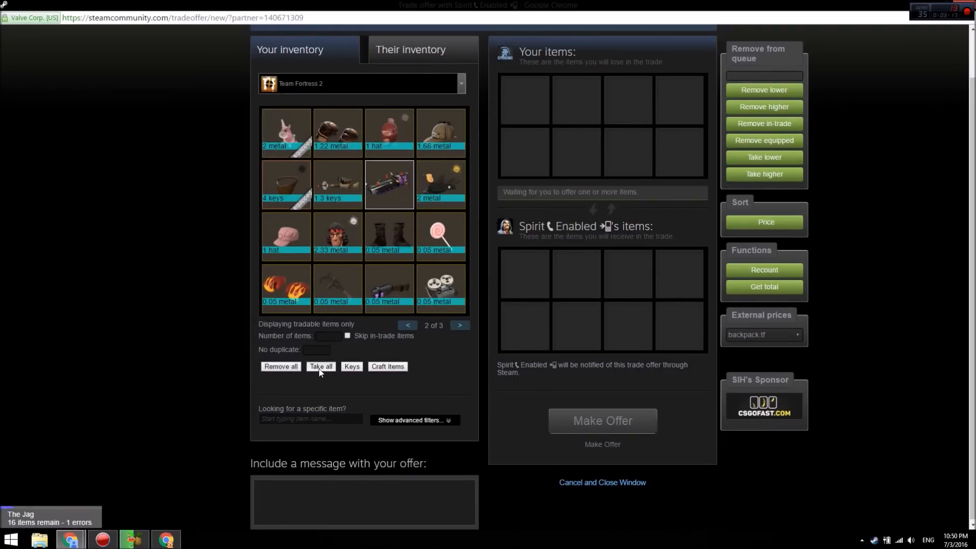
Take all 16 items on the page into Your items and review the $3.28 total
click(320, 366)
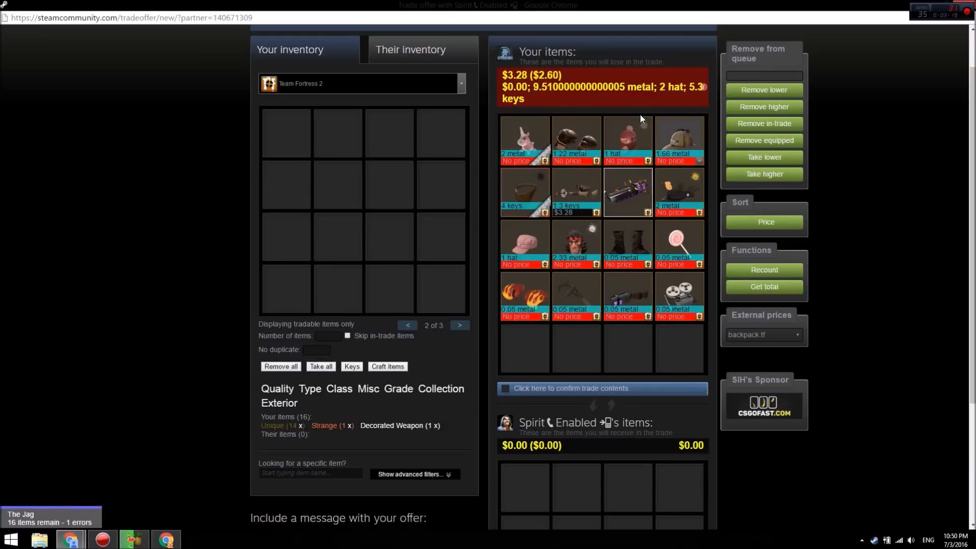
mouse_move(535, 257)
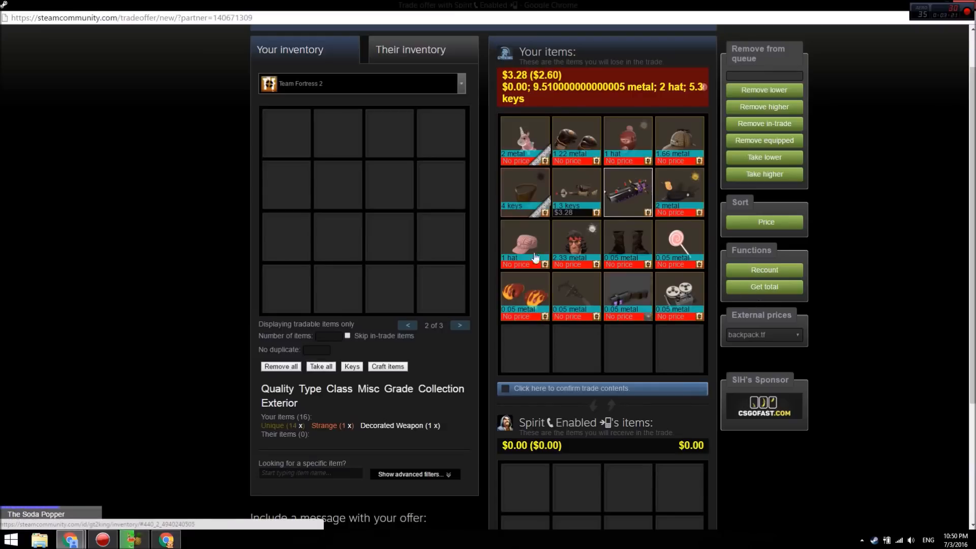
scroll(down, 3)
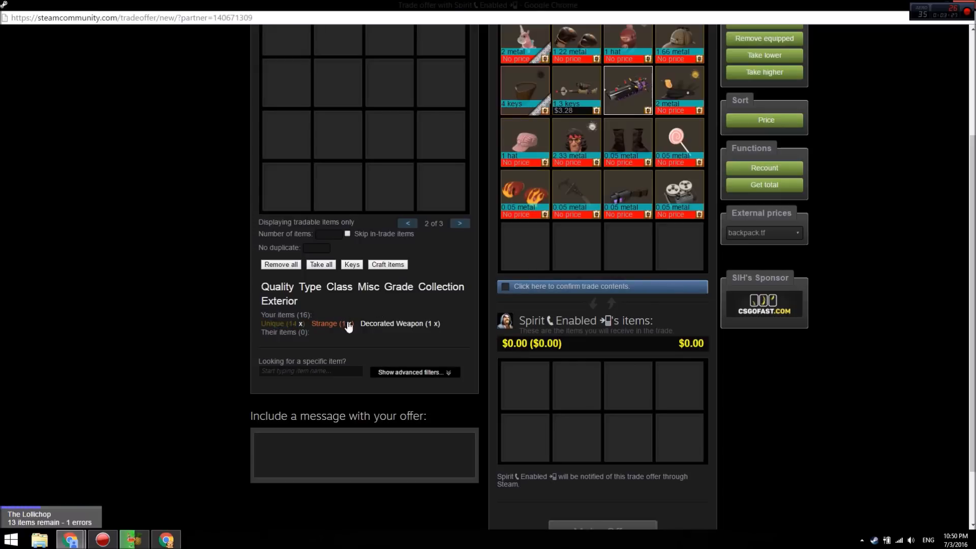
mouse_move(466, 277)
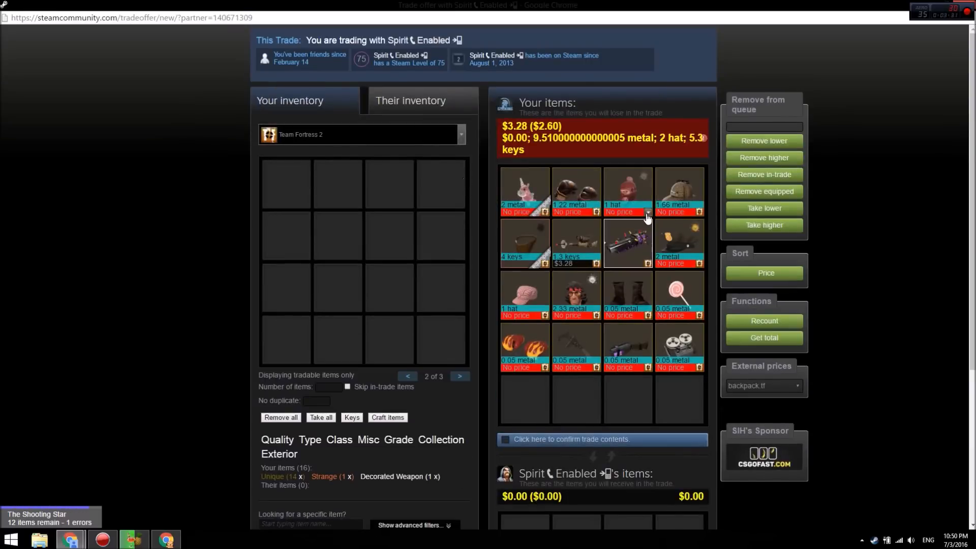
mouse_move(904, 335)
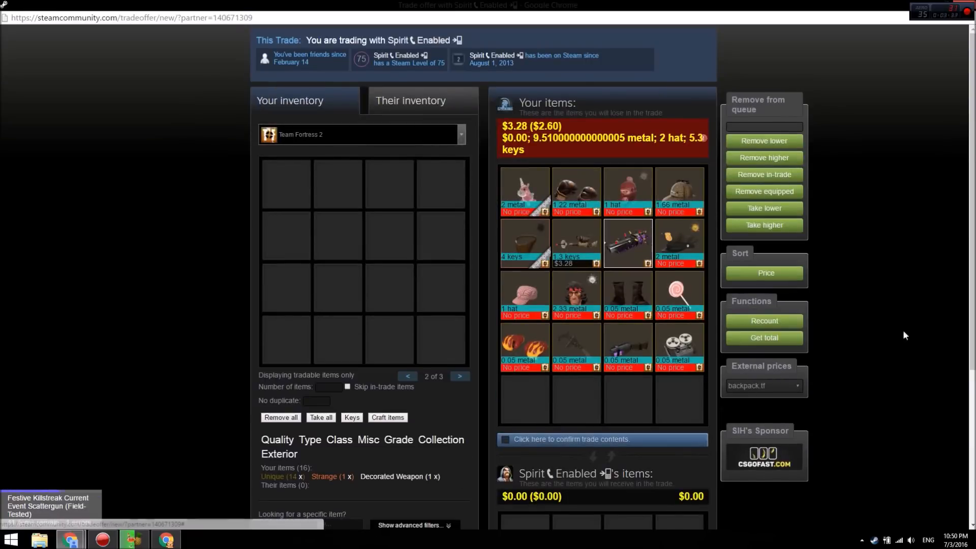
mouse_move(679, 292)
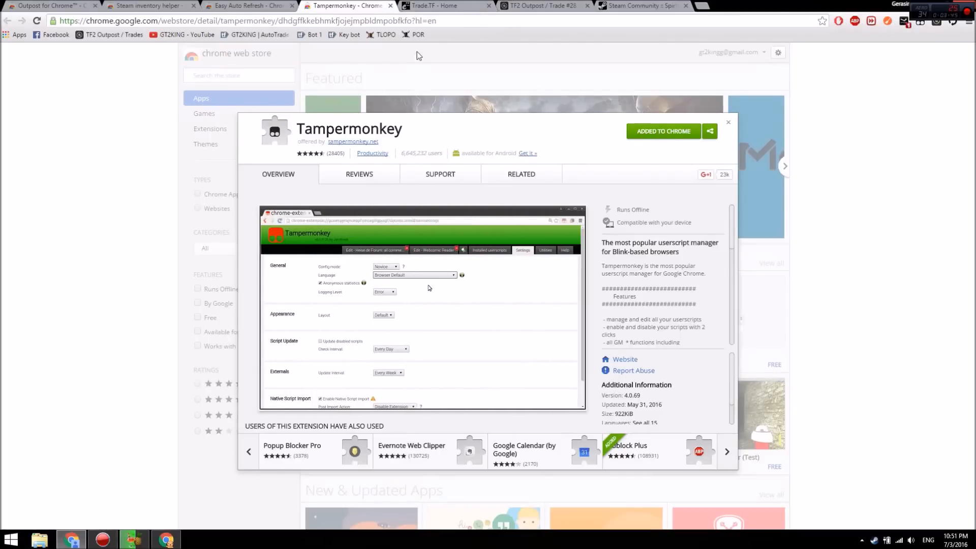
Start the Trade.tf Steam sign-in, then go back to the Trade.tf home page
click(435, 6)
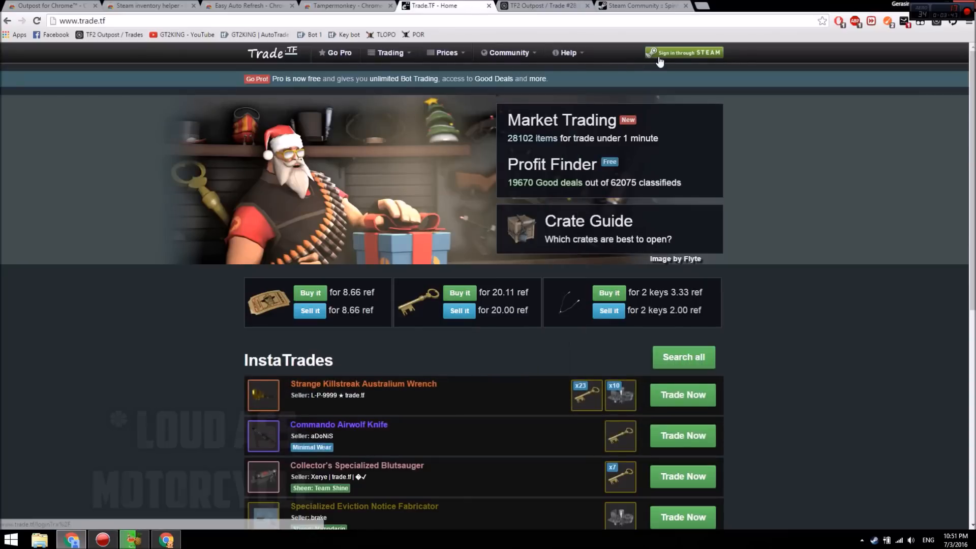
click(685, 52)
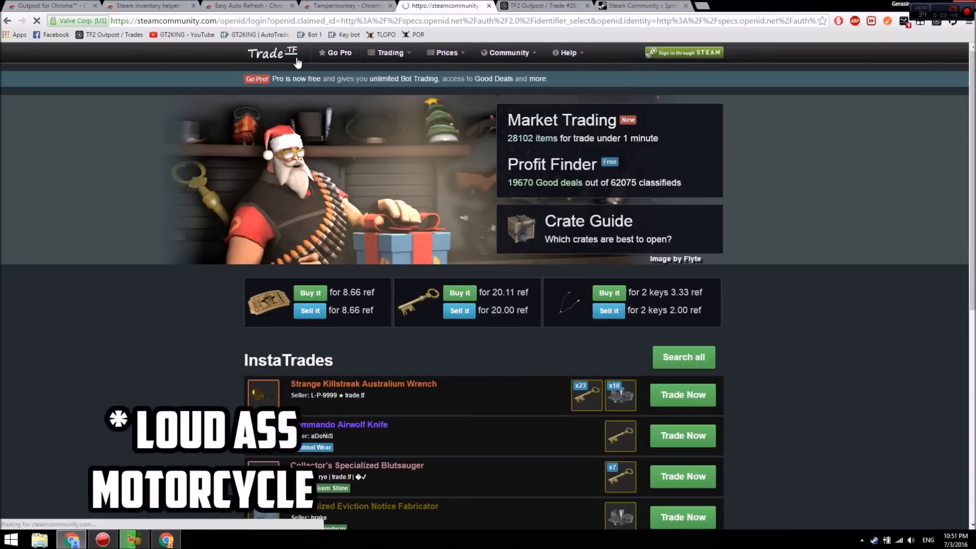
click(684, 52)
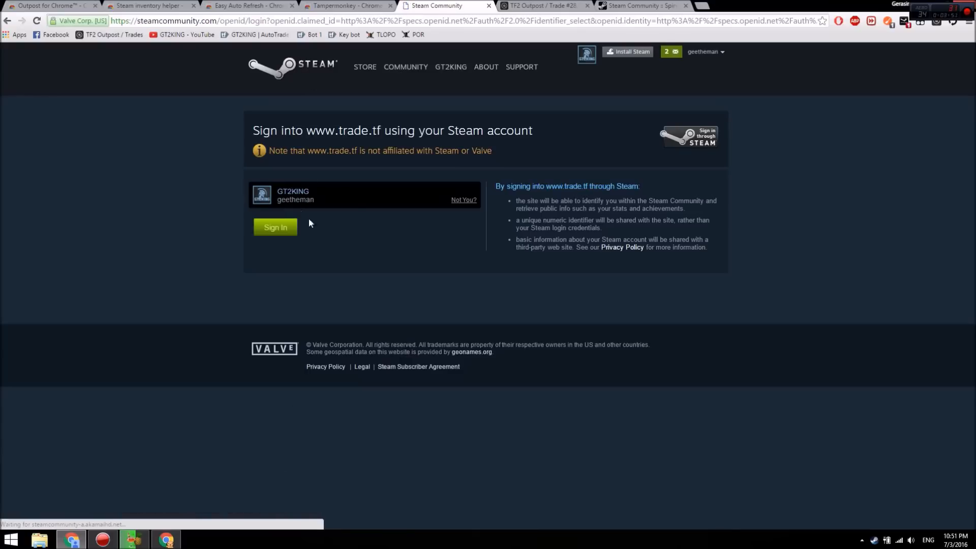
click(274, 227)
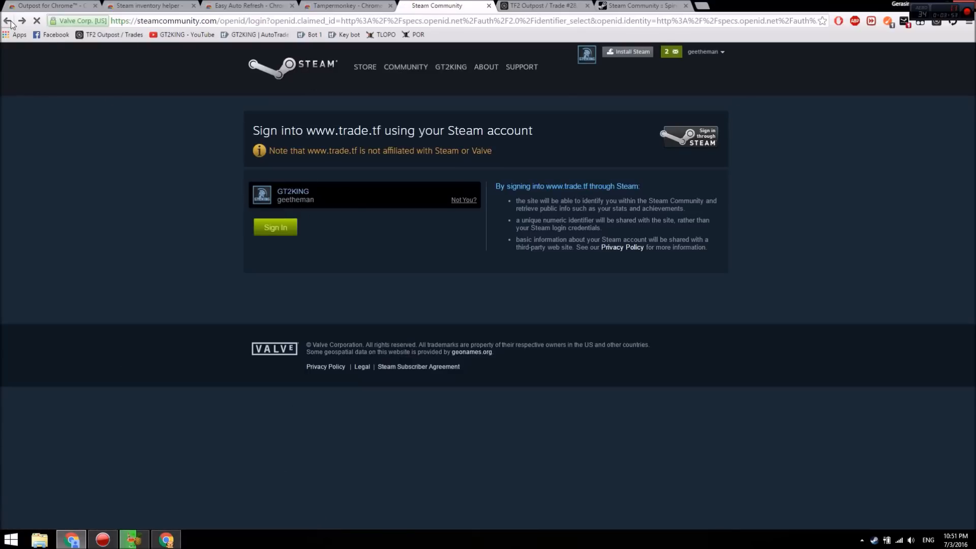
click(275, 227)
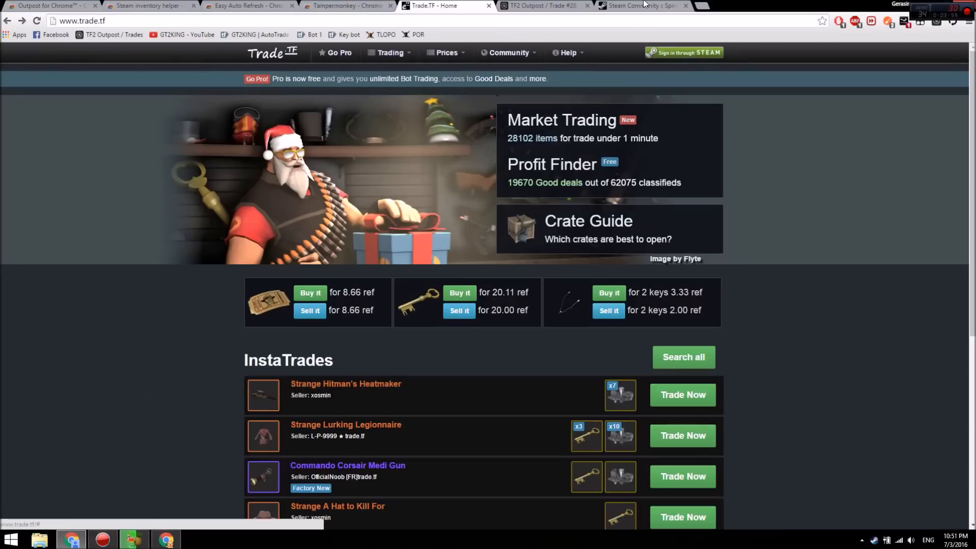
Rename the Steam profile to 'GT2KING trade.tf' and approve the trade.tf Steam sign-in
click(634, 5)
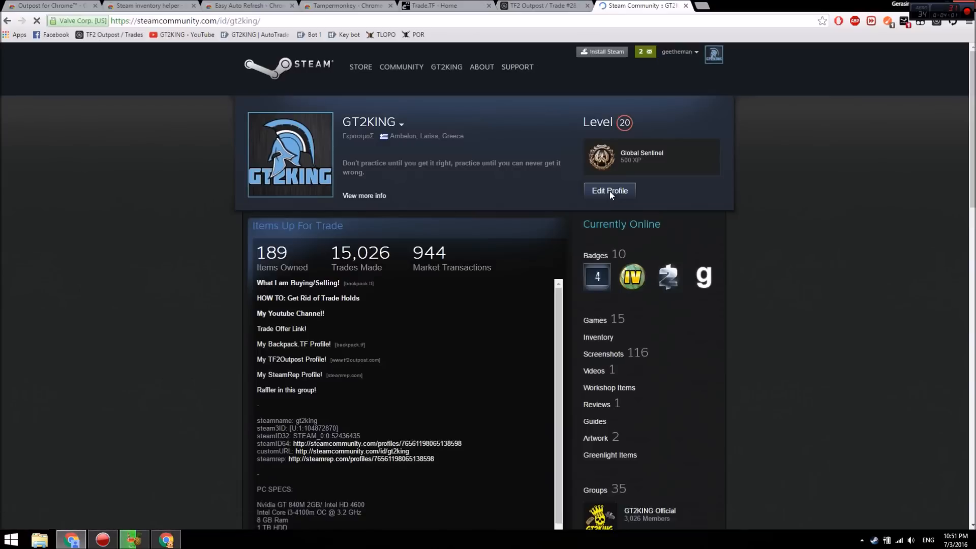
click(609, 190)
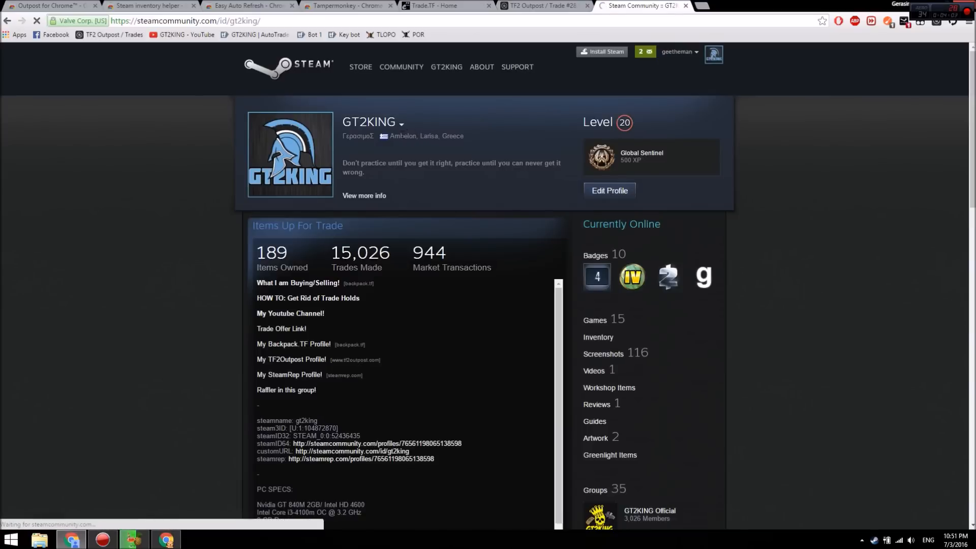
mouse_move(609, 191)
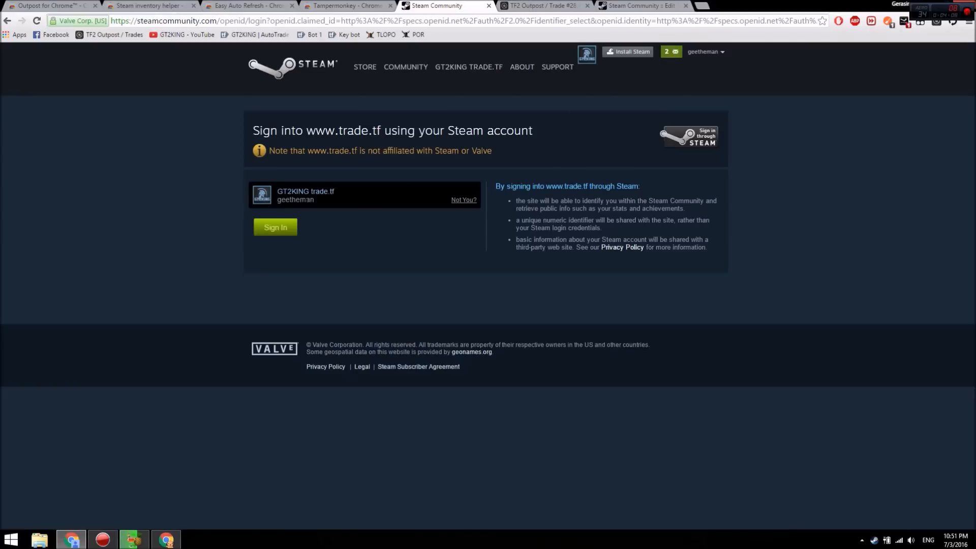
click(275, 227)
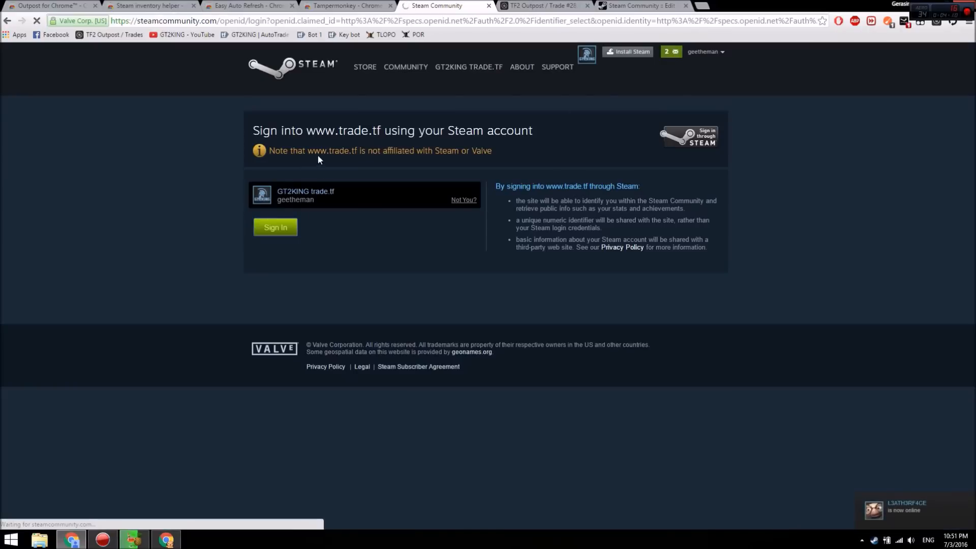
click(275, 227)
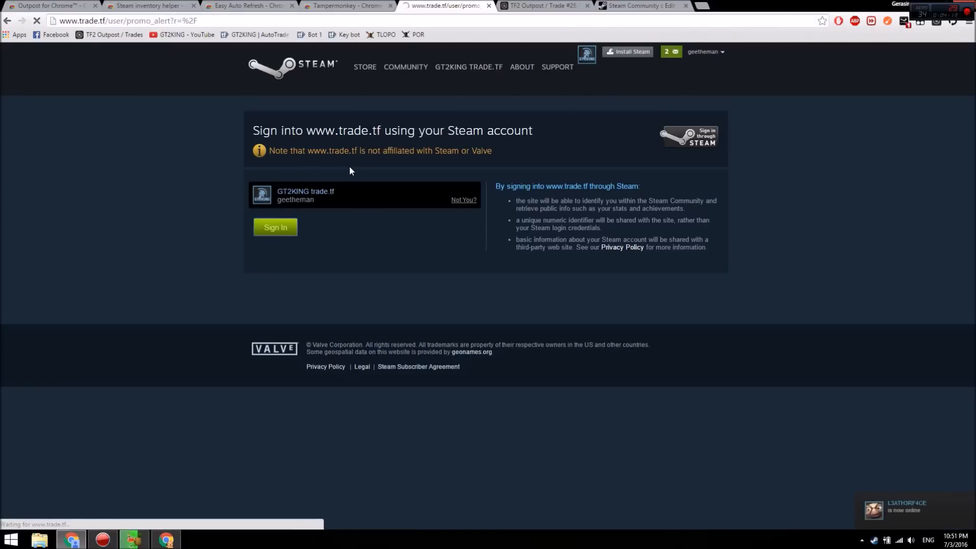
Accept the Steam update alerts offer with 'Yes I want it!' while signed in as GT2KING trade.tf
click(274, 227)
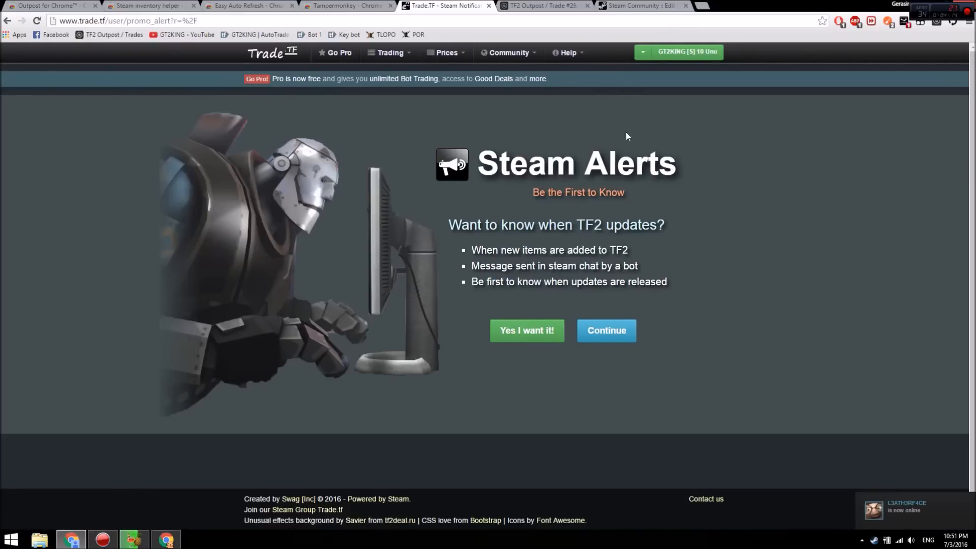
mouse_move(526, 330)
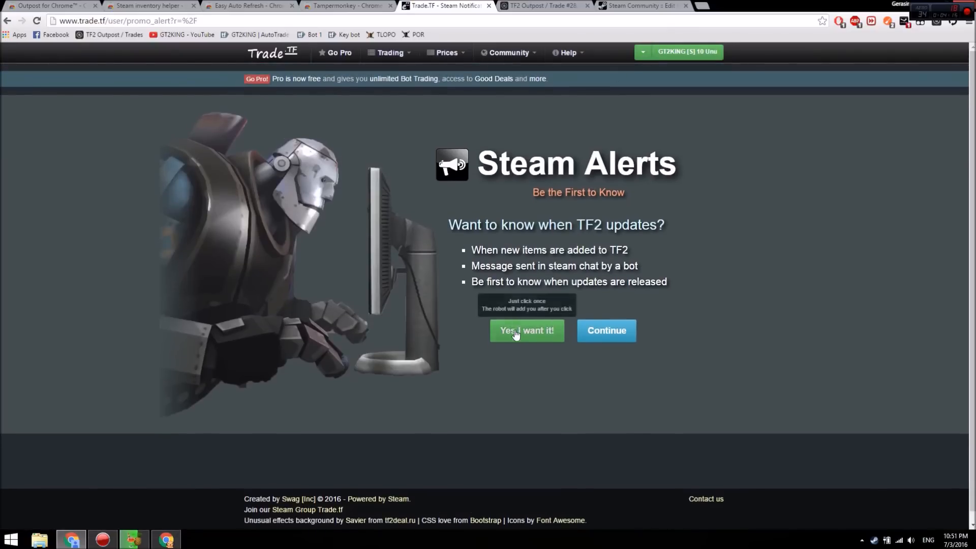
click(606, 331)
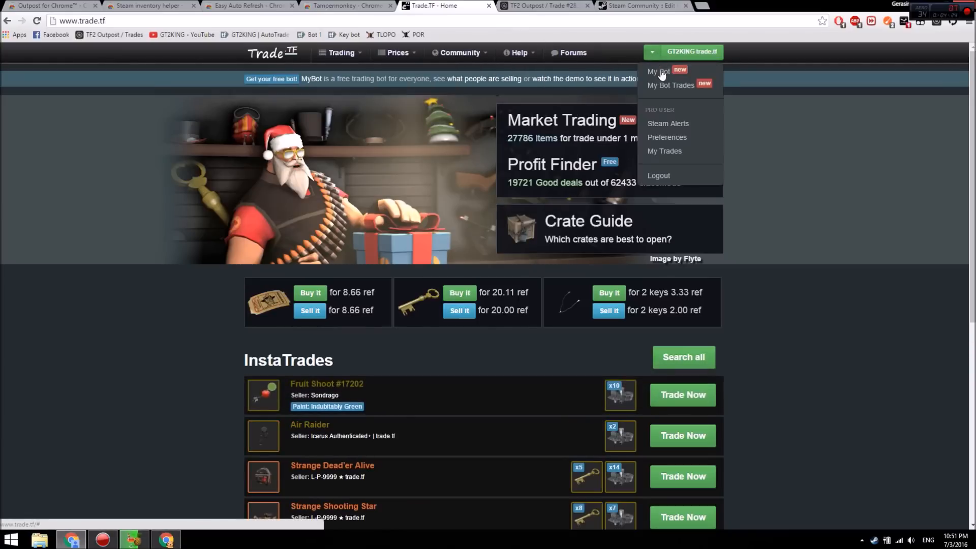
Go to the My Bot page and scroll down to the bot's inventory section
click(657, 72)
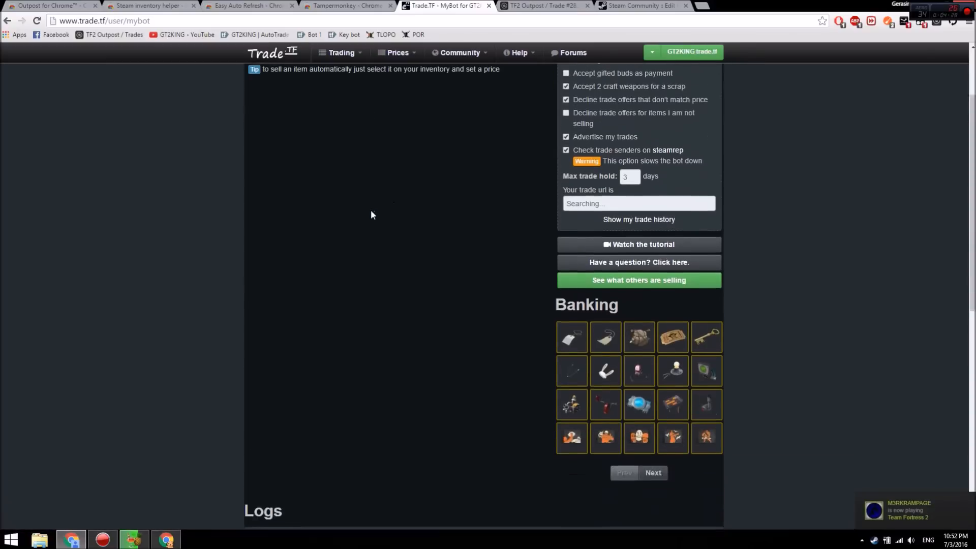
scroll(down, 3)
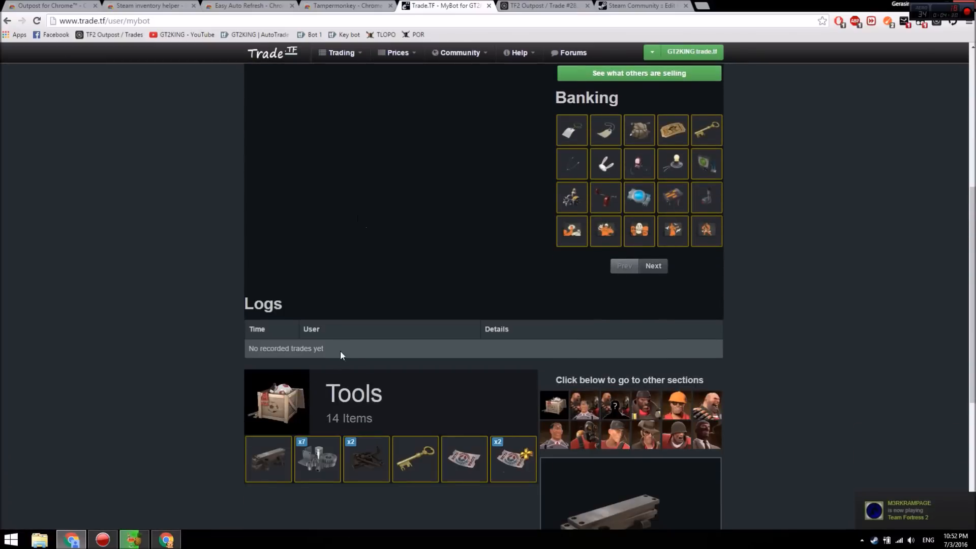
scroll(down, 3)
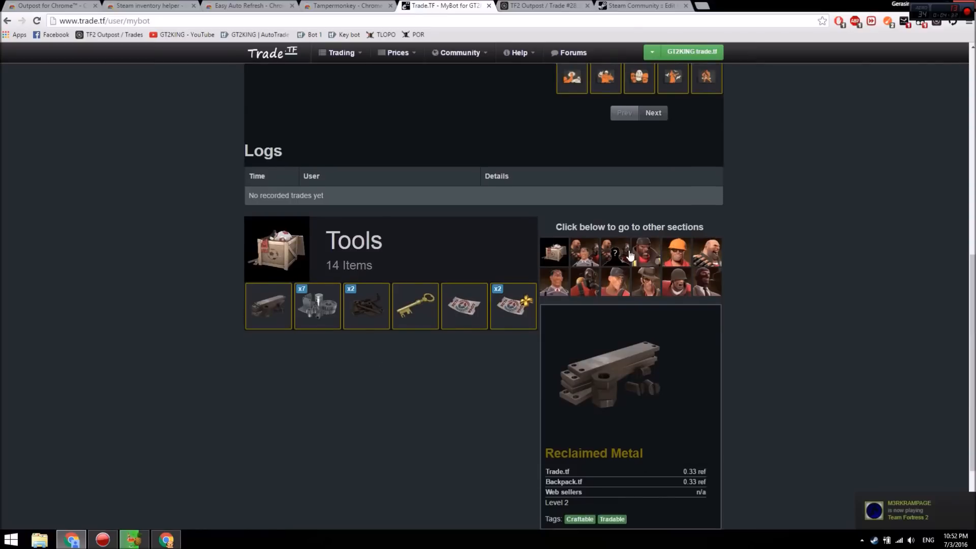
Browse the bot inventory by class, showing Demoman and then Scout items
click(584, 250)
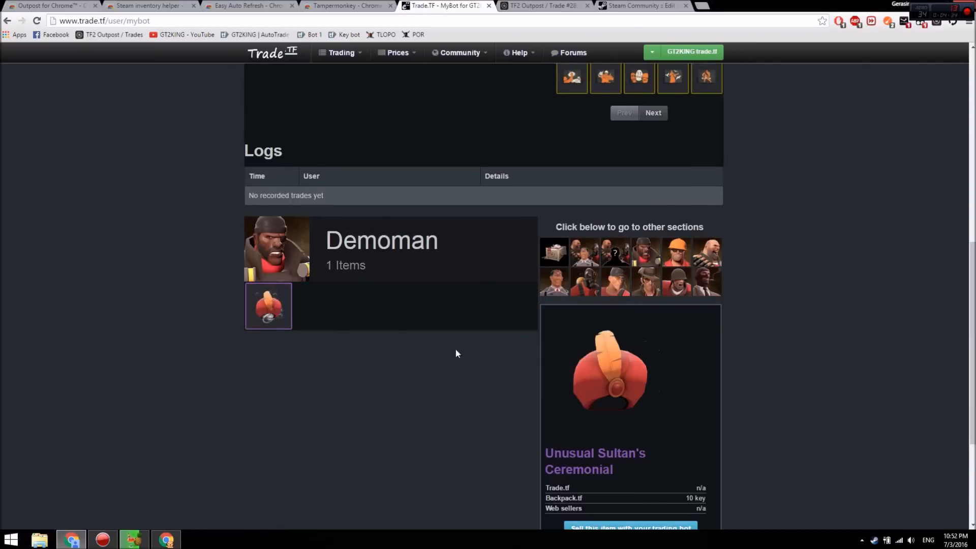
scroll(down, 3)
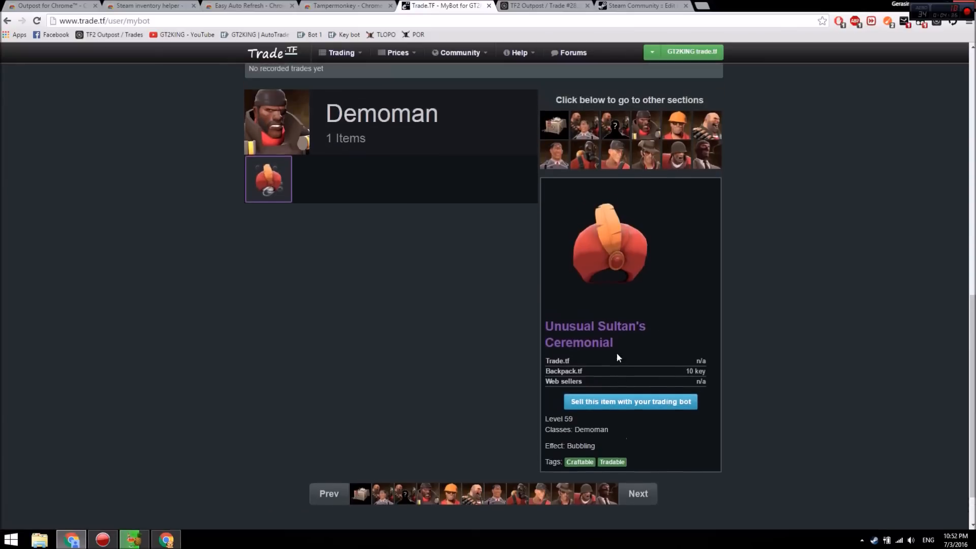
click(583, 229)
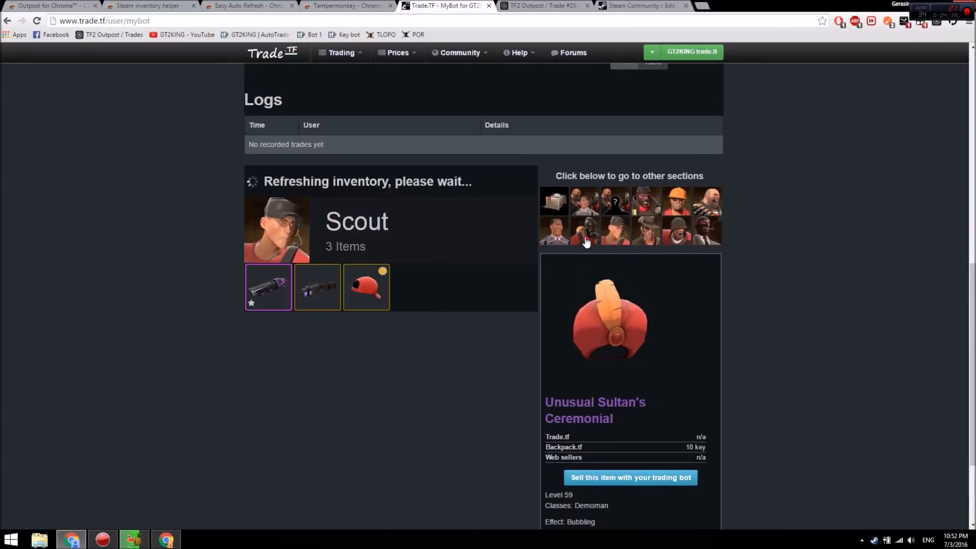
click(583, 230)
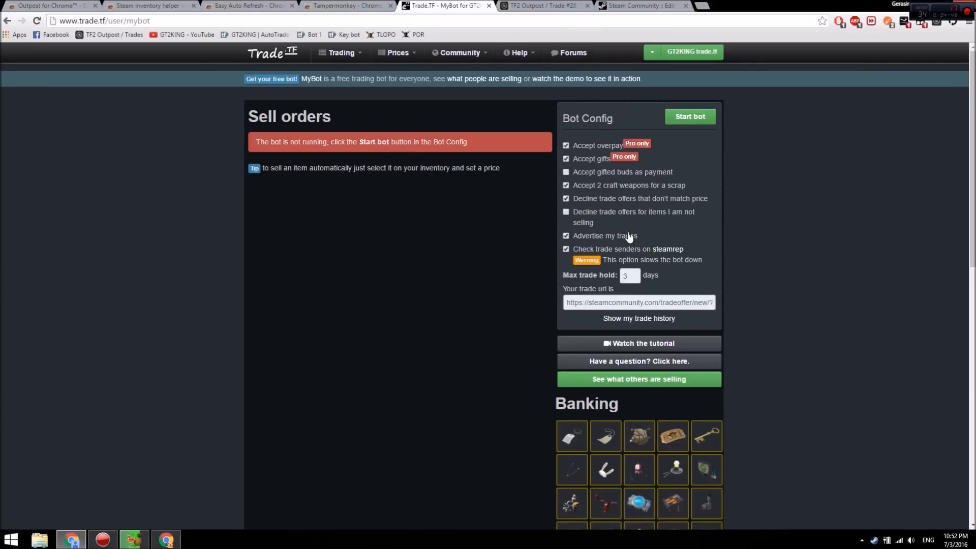
mouse_move(468, 142)
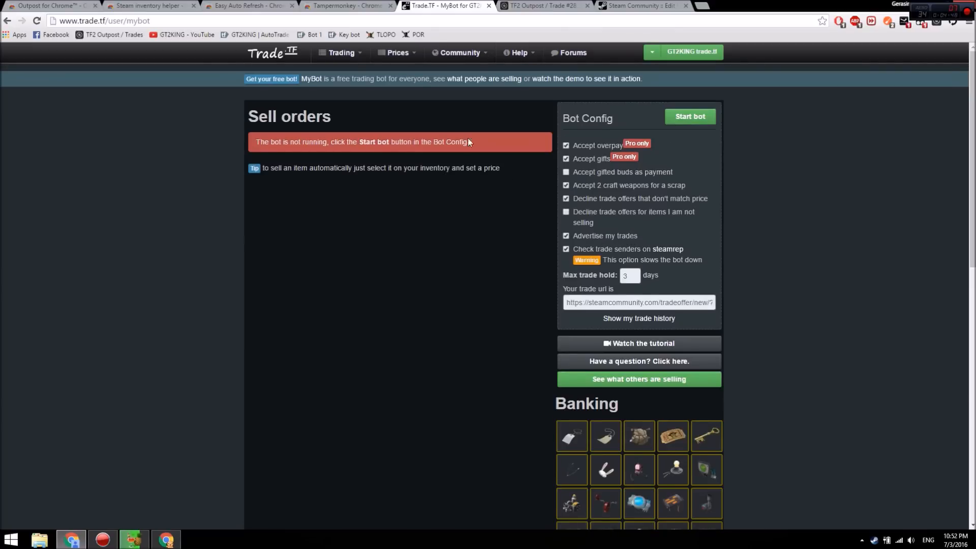
mouse_move(372, 81)
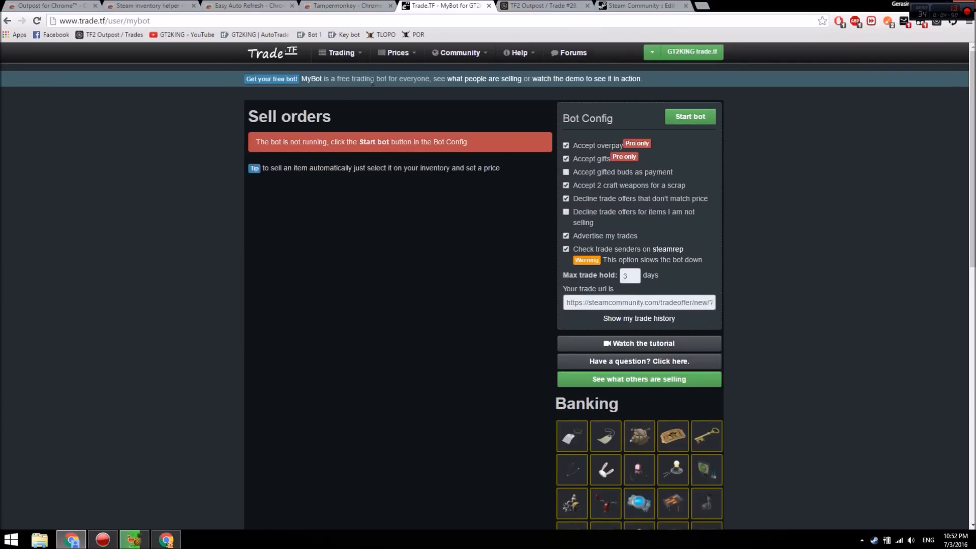
mouse_move(400, 199)
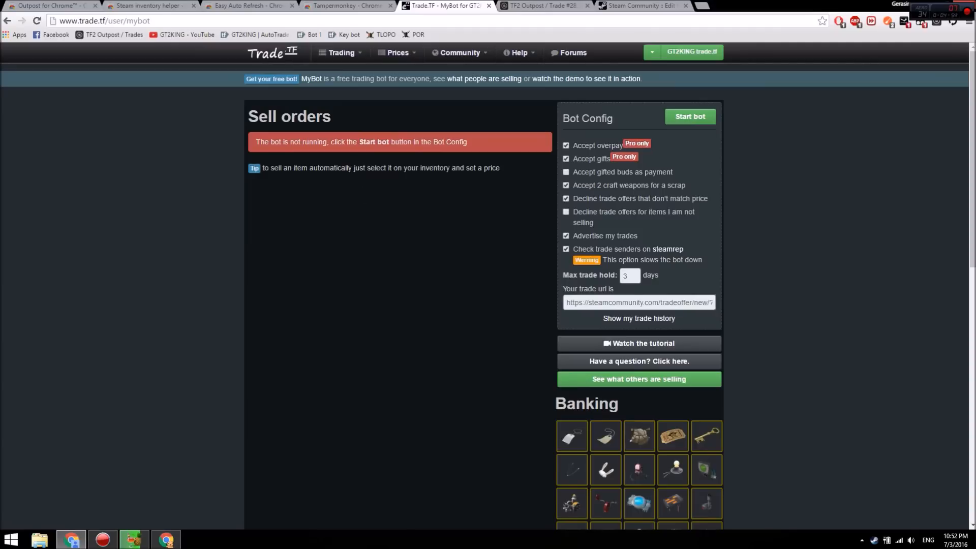
mouse_move(515, 237)
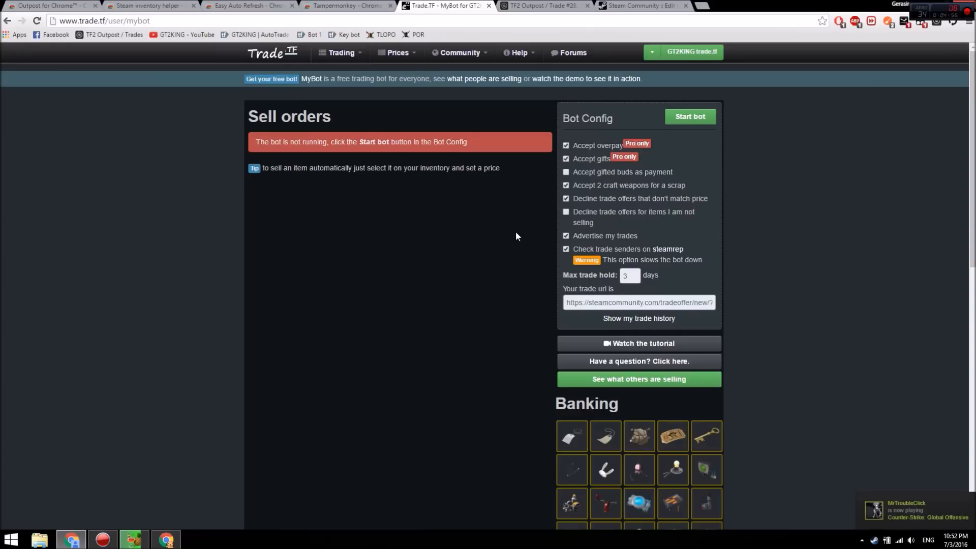
scroll(down, 3)
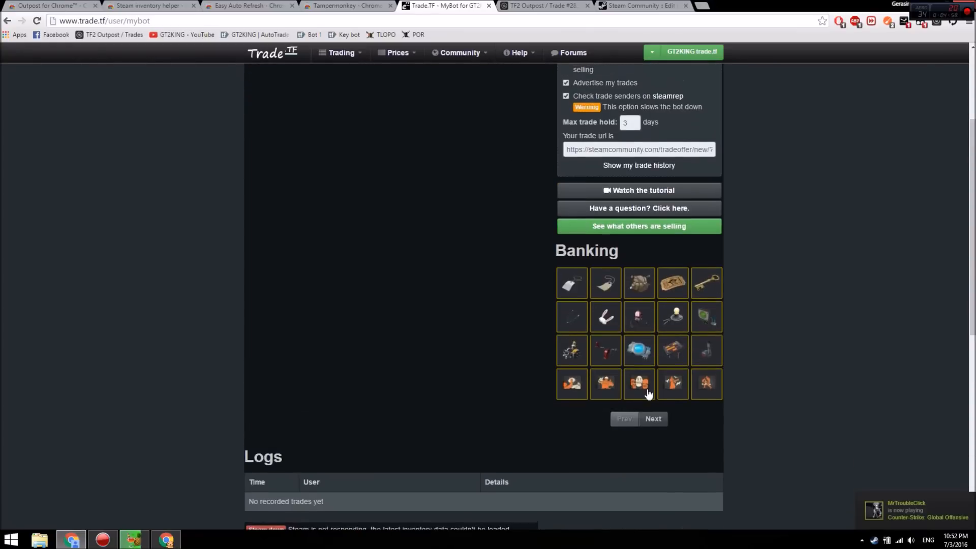
scroll(down, 3)
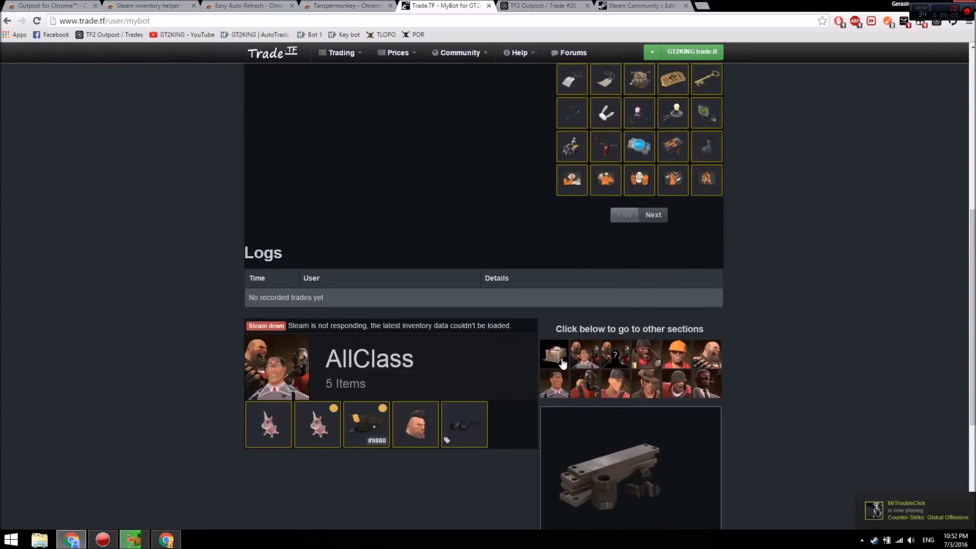
click(676, 352)
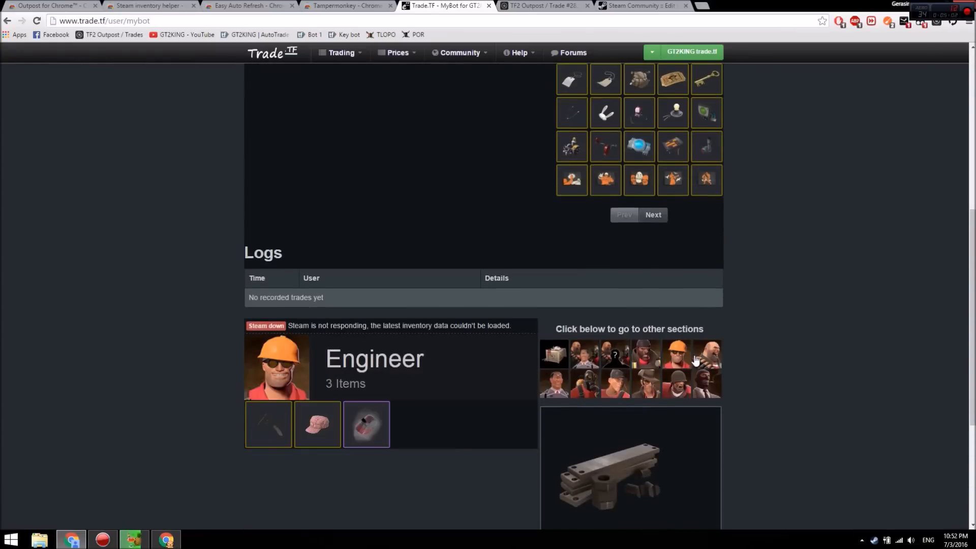
scroll(up, 3)
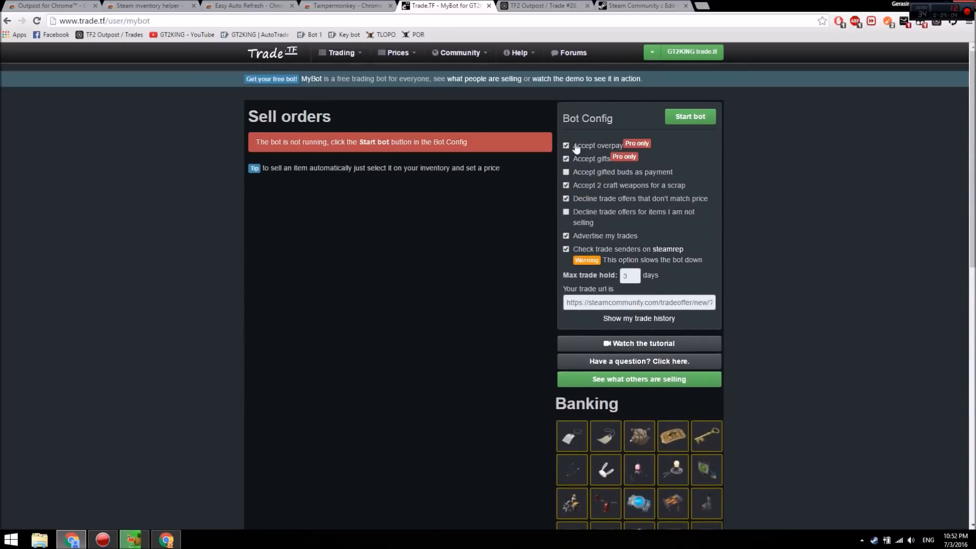
mouse_move(543, 5)
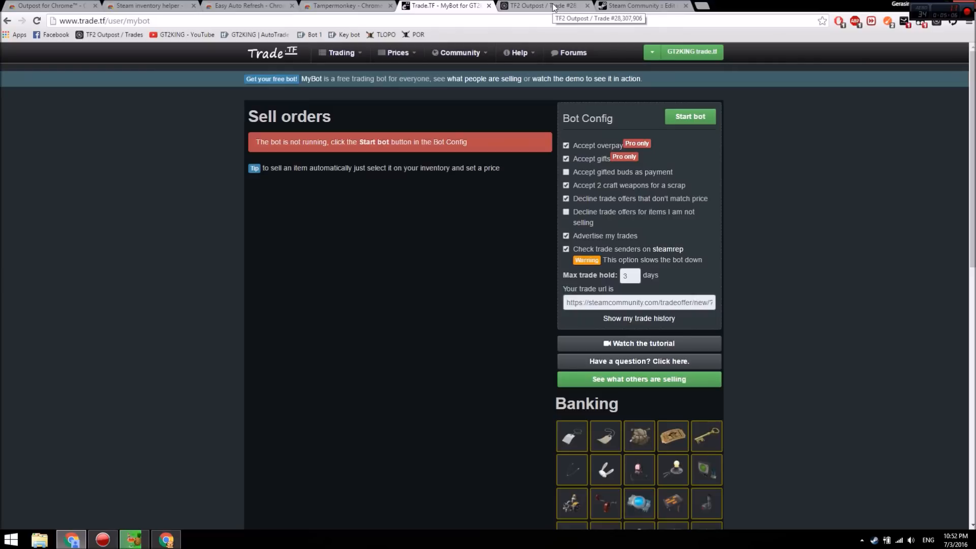
mouse_move(553, 26)
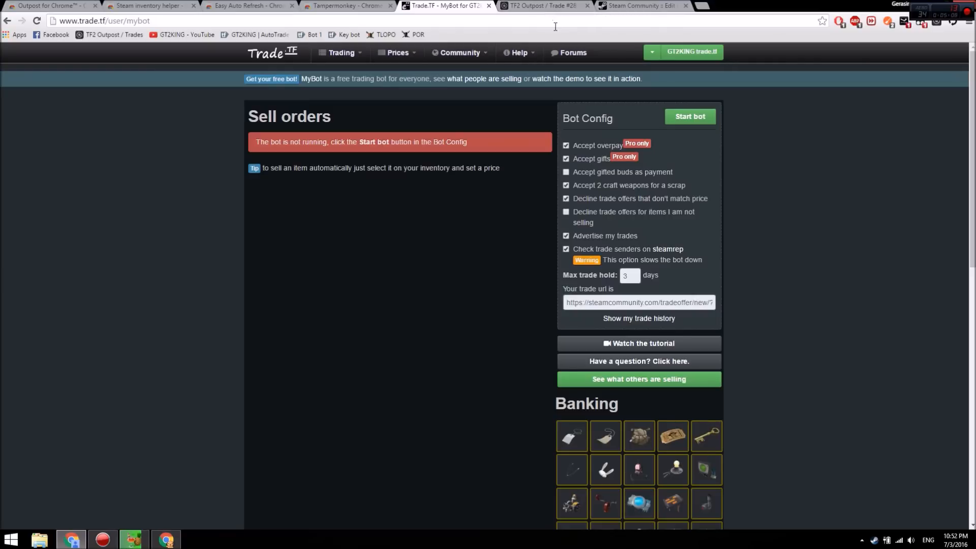